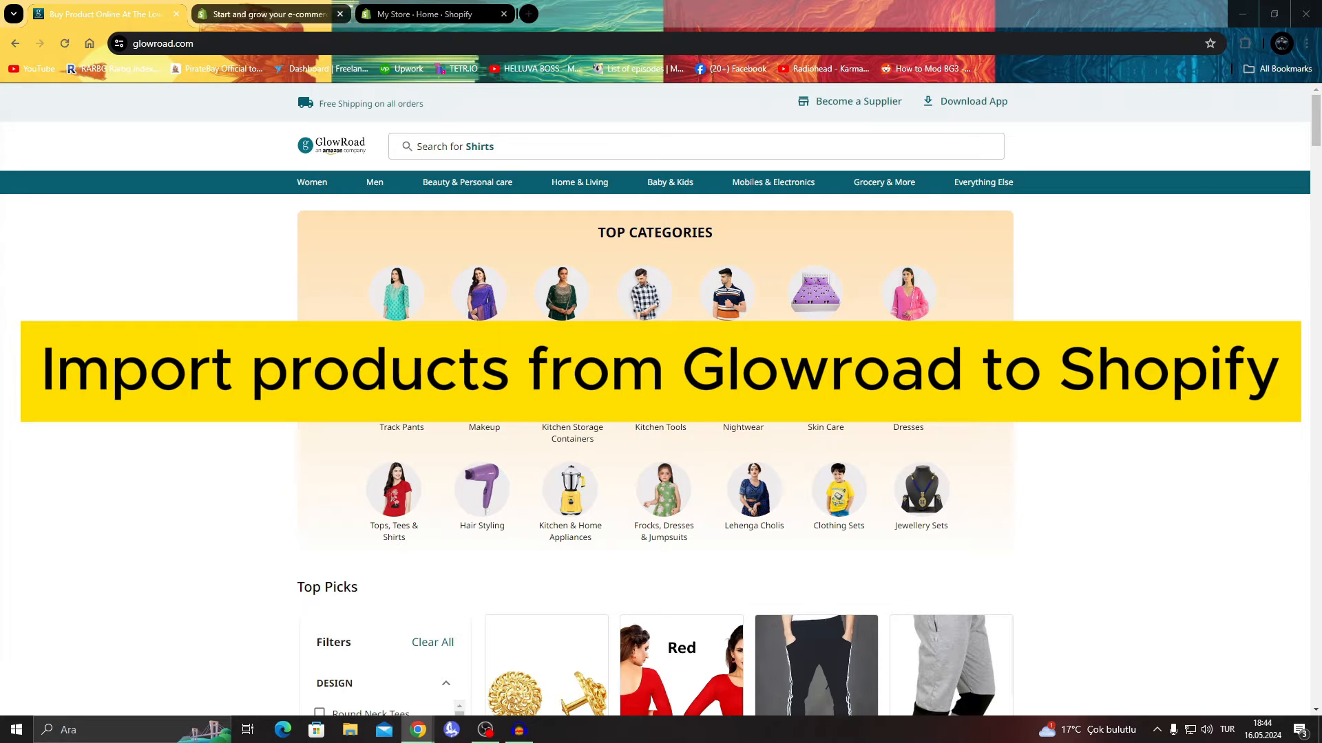
Flip between the Shopify homepage and GlowRoad listings, scrolling the GlowRoad page.
click(263, 13)
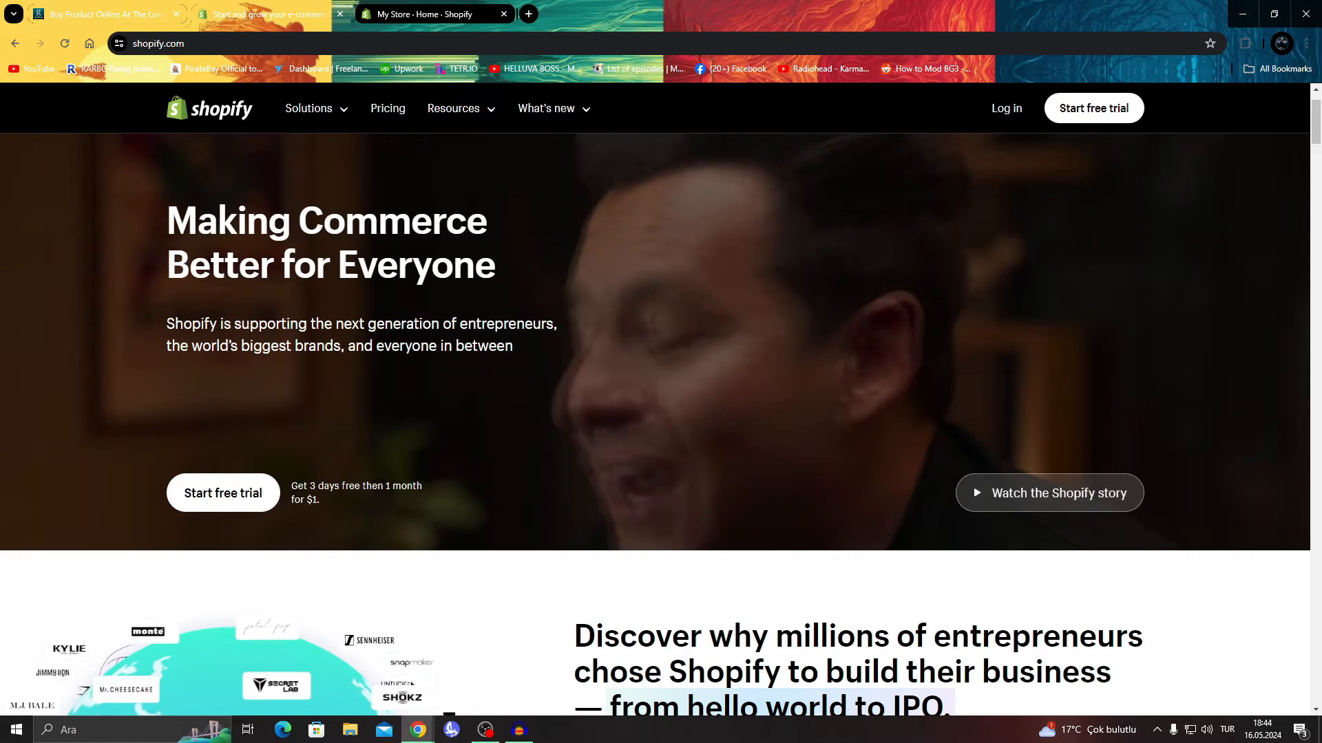
click(266, 14)
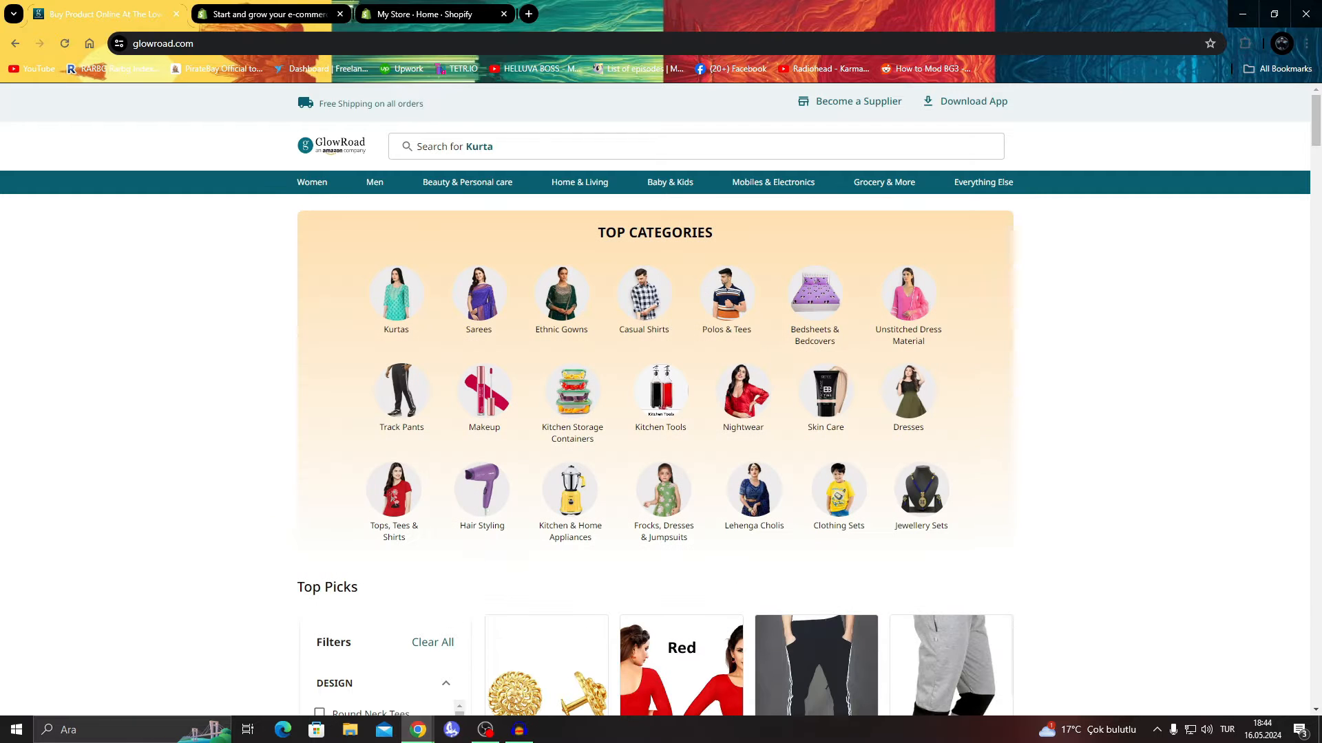
scroll(down, 3)
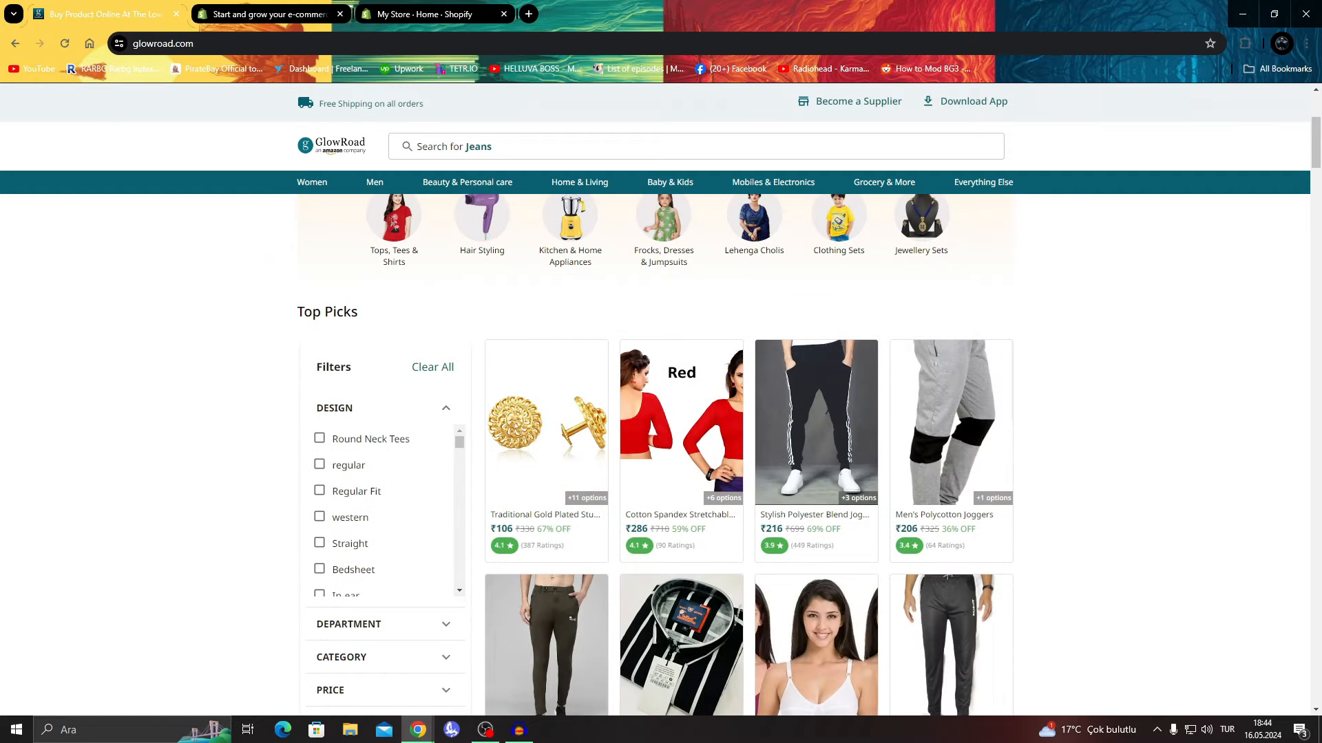
click(266, 14)
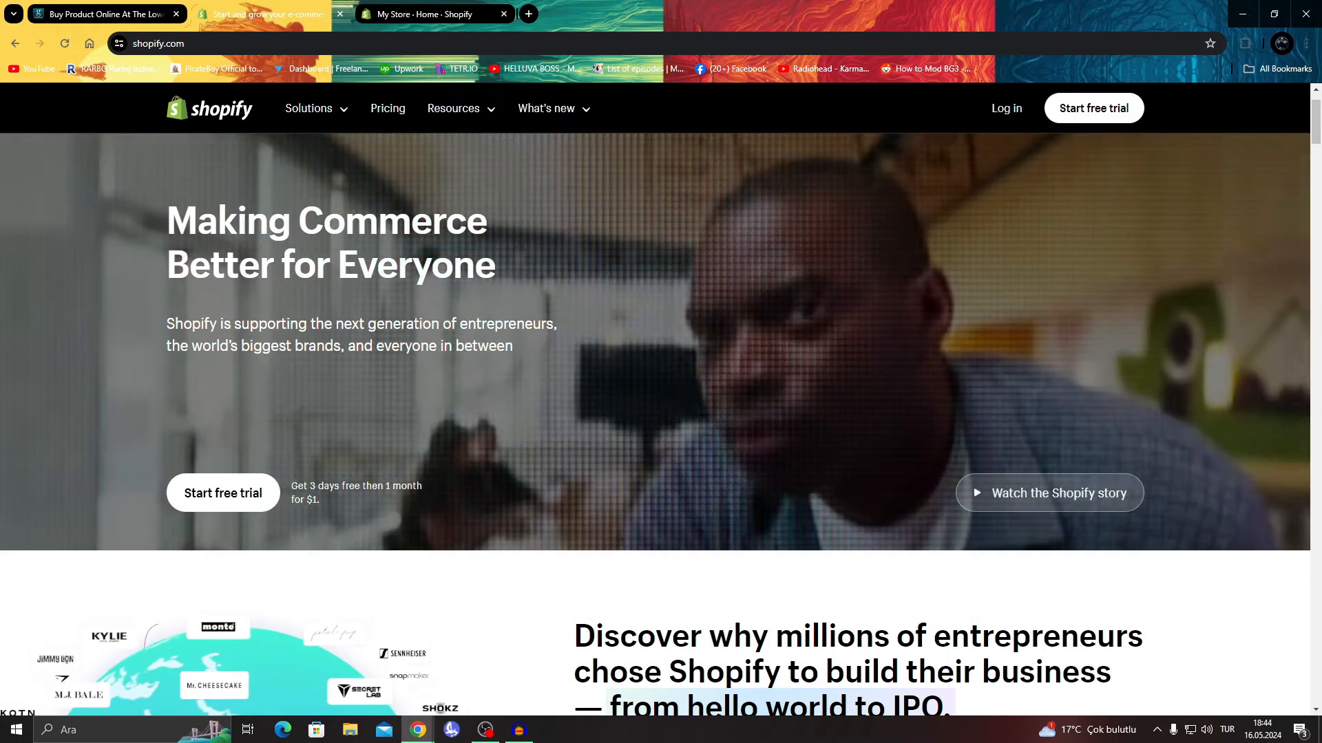
click(261, 13)
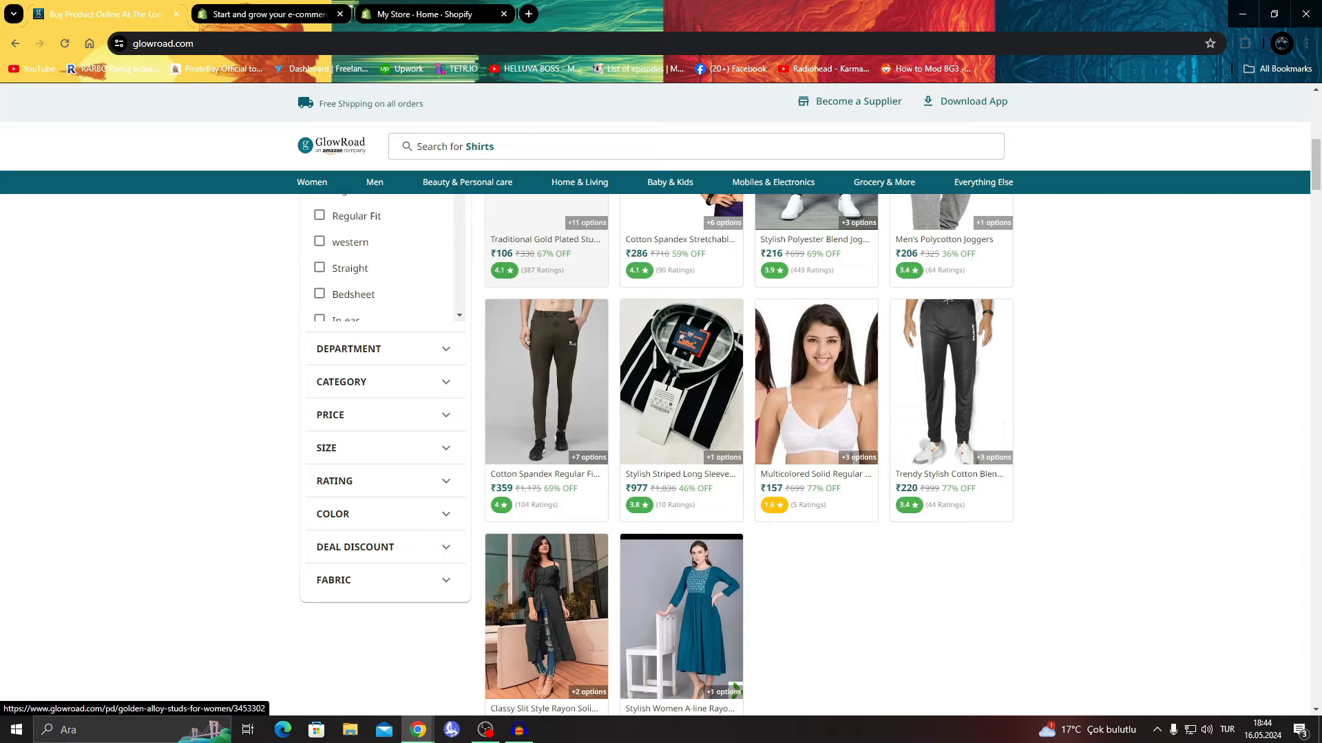
scroll(up, 3)
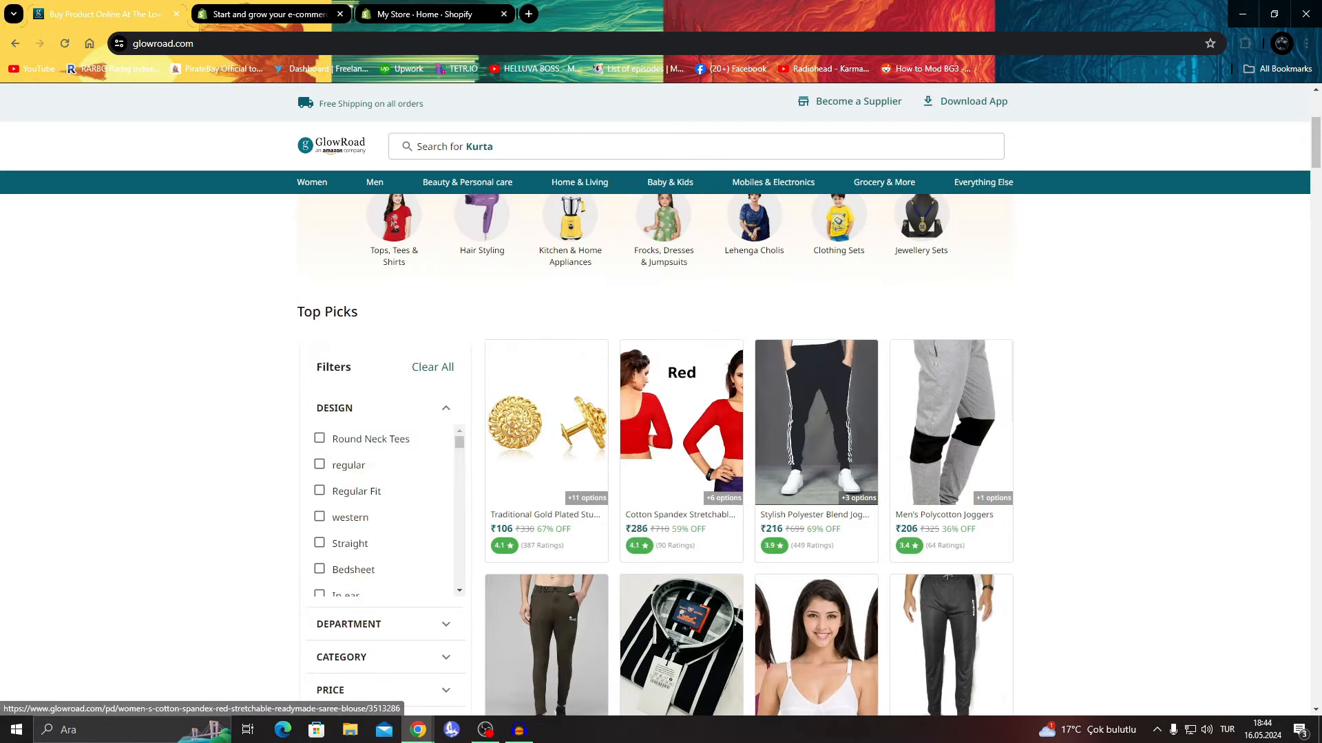
scroll(up, 3)
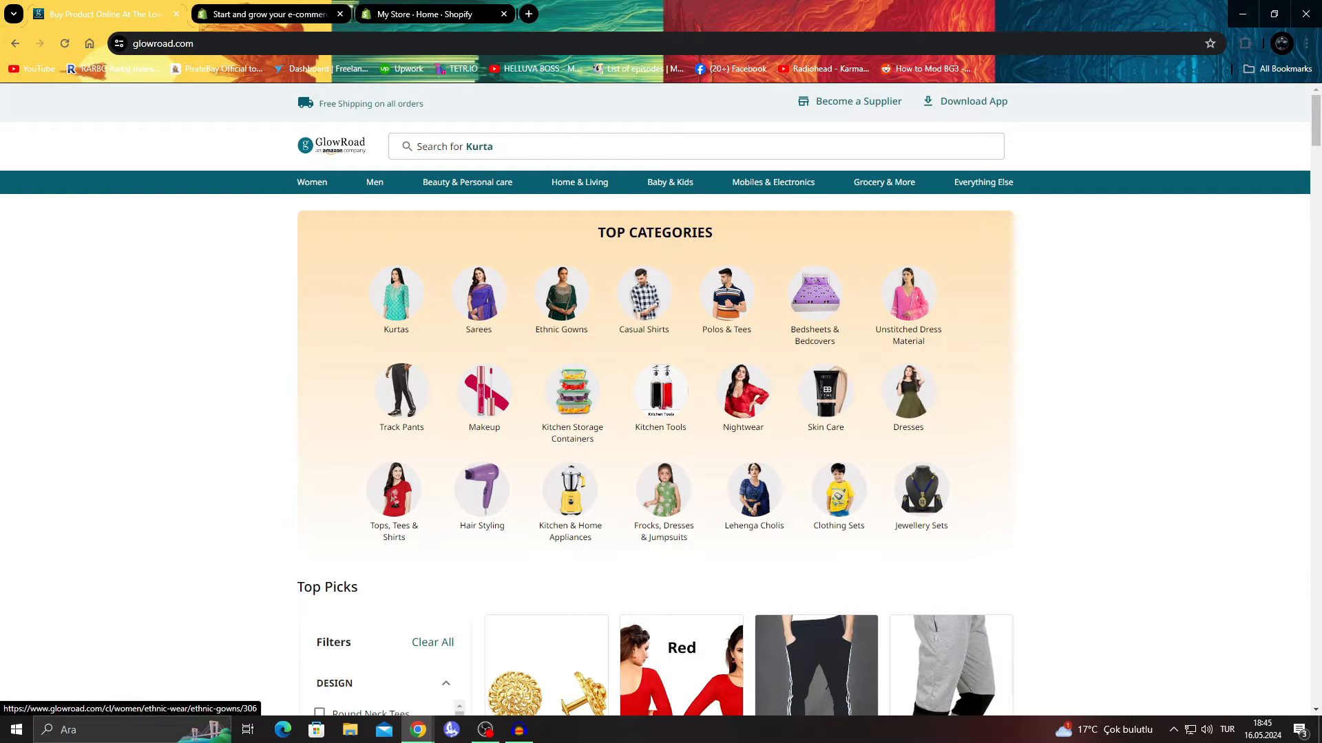
Settle on the Shopify store admin home showing the setup guide at 2 of 7 steps.
click(267, 13)
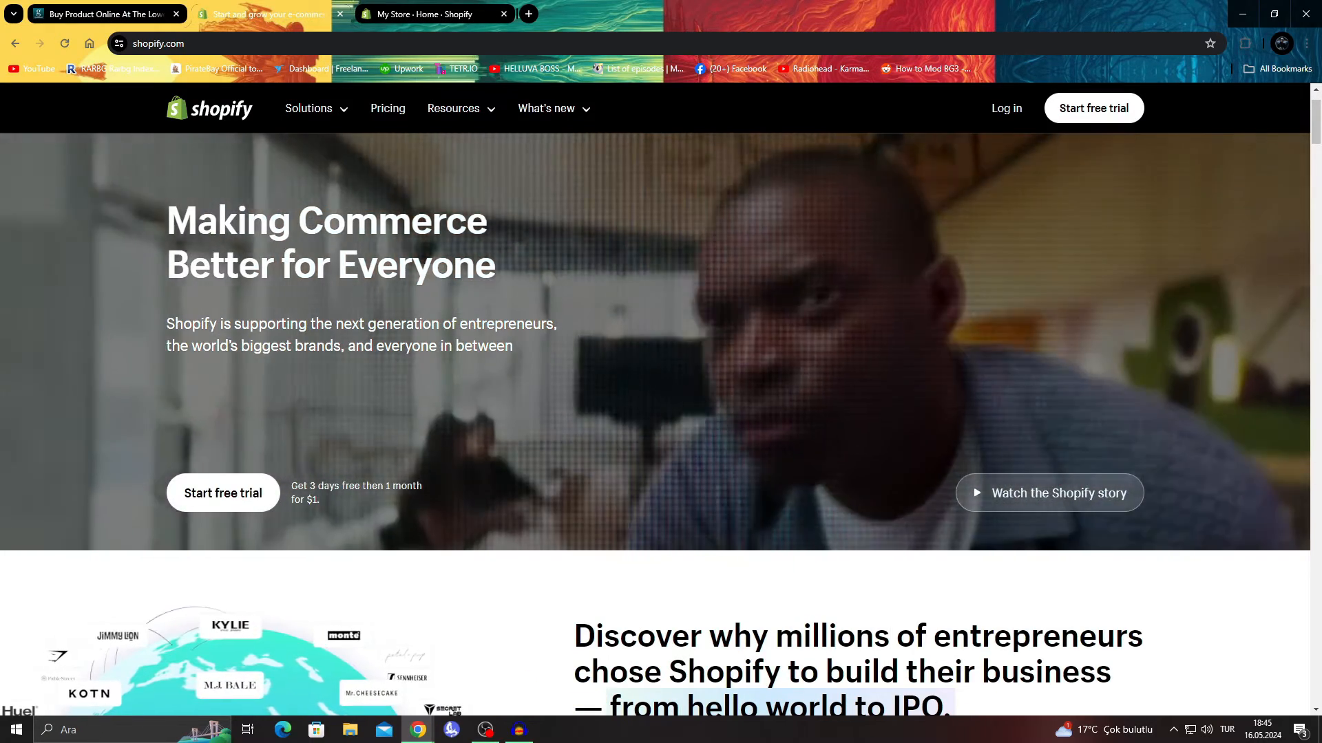
mouse_move(433, 14)
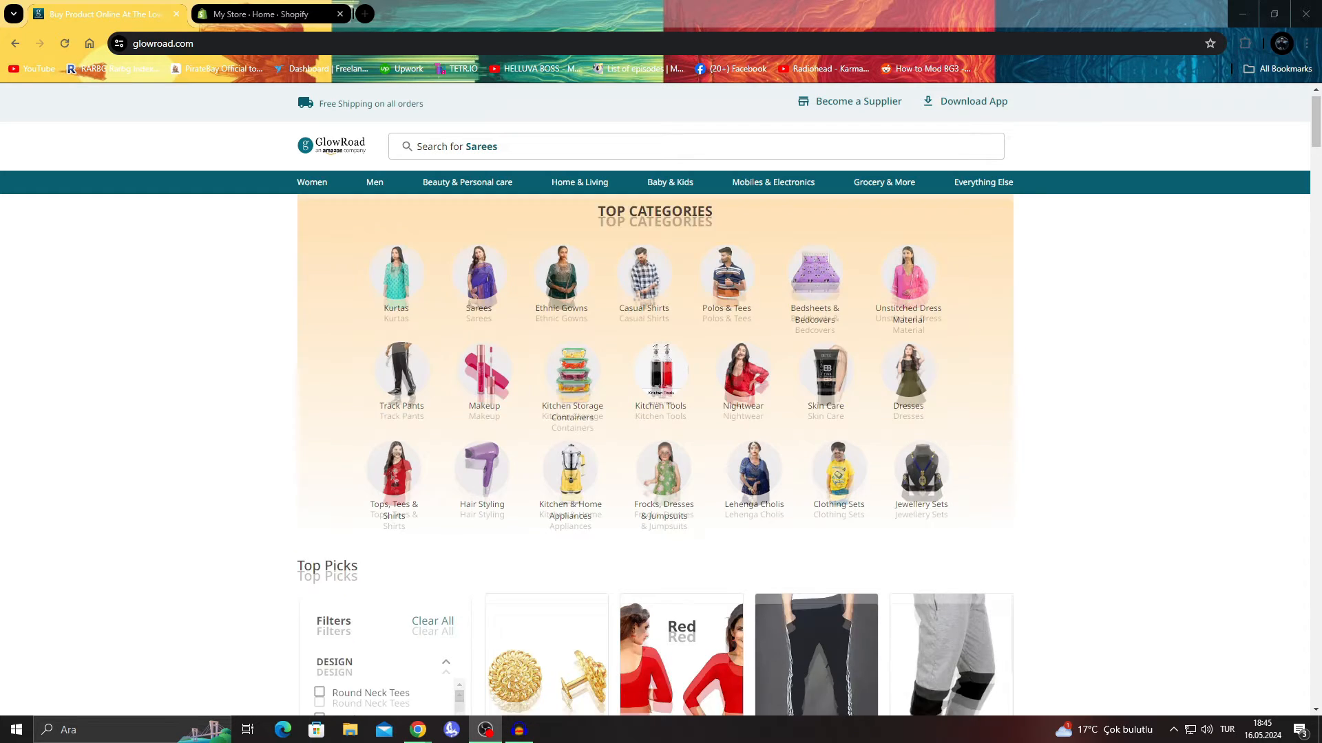
scroll(down, 3)
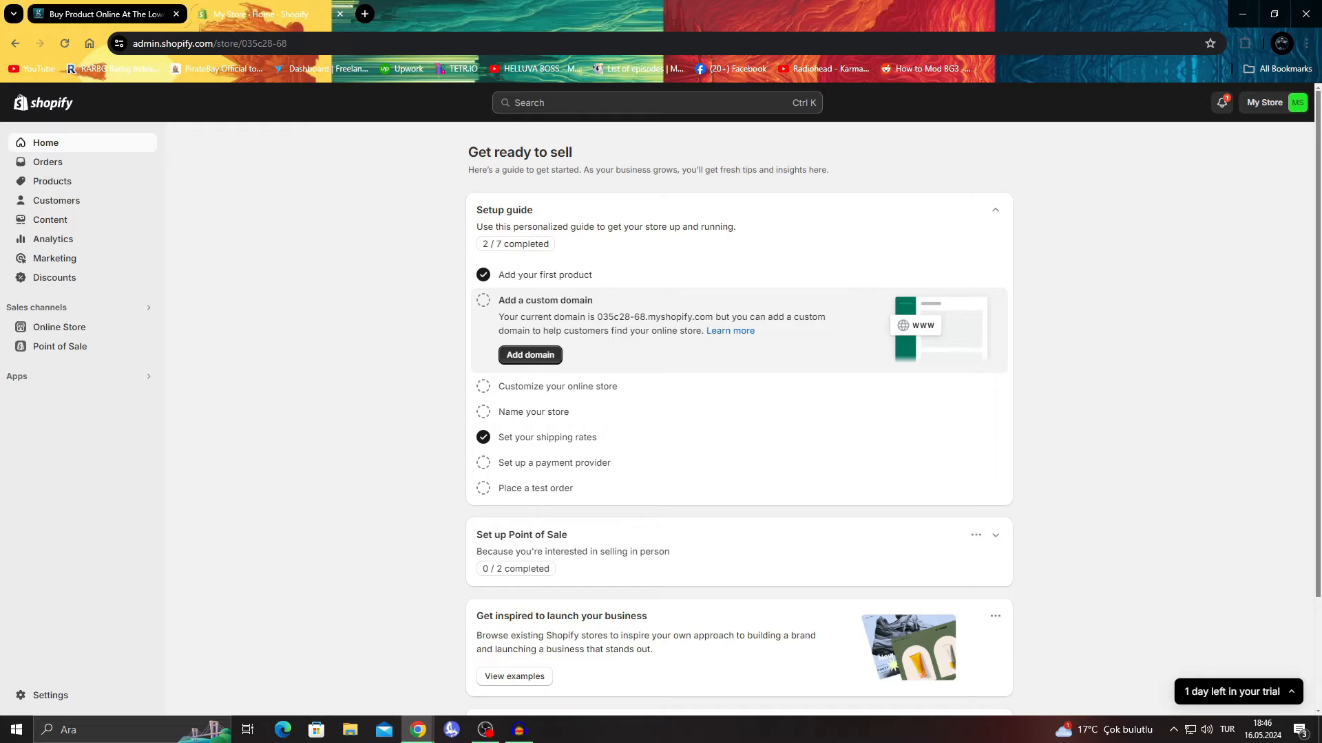
Search the admin's Apps for 'glowroad' and send the query to the Shopify App Store.
click(262, 13)
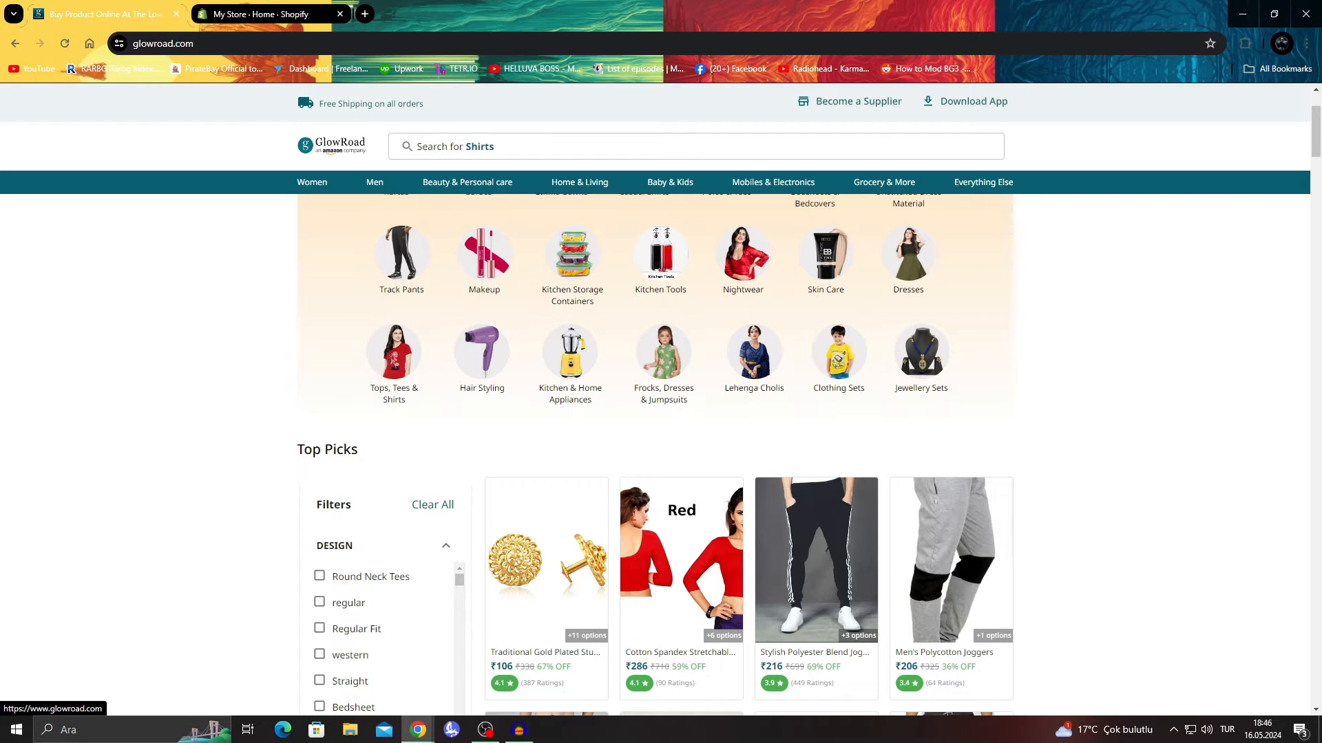
click(262, 14)
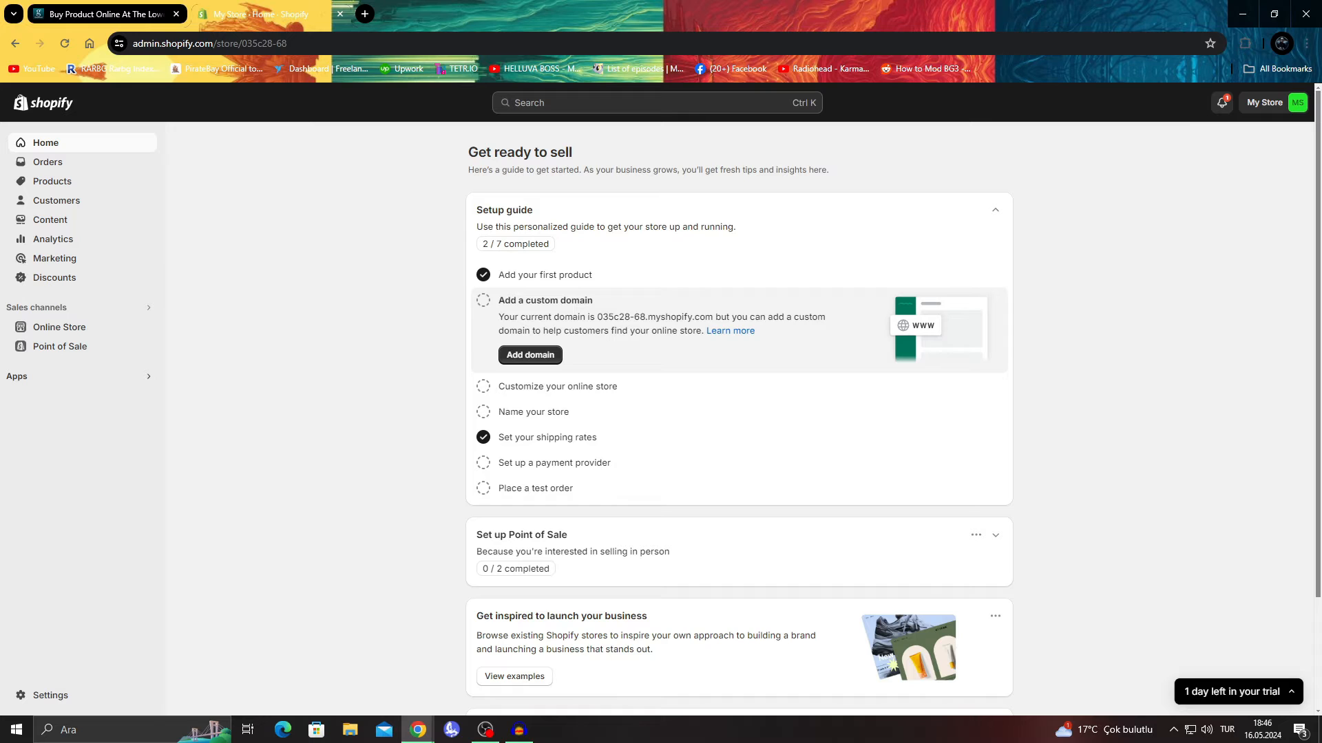
click(655, 102)
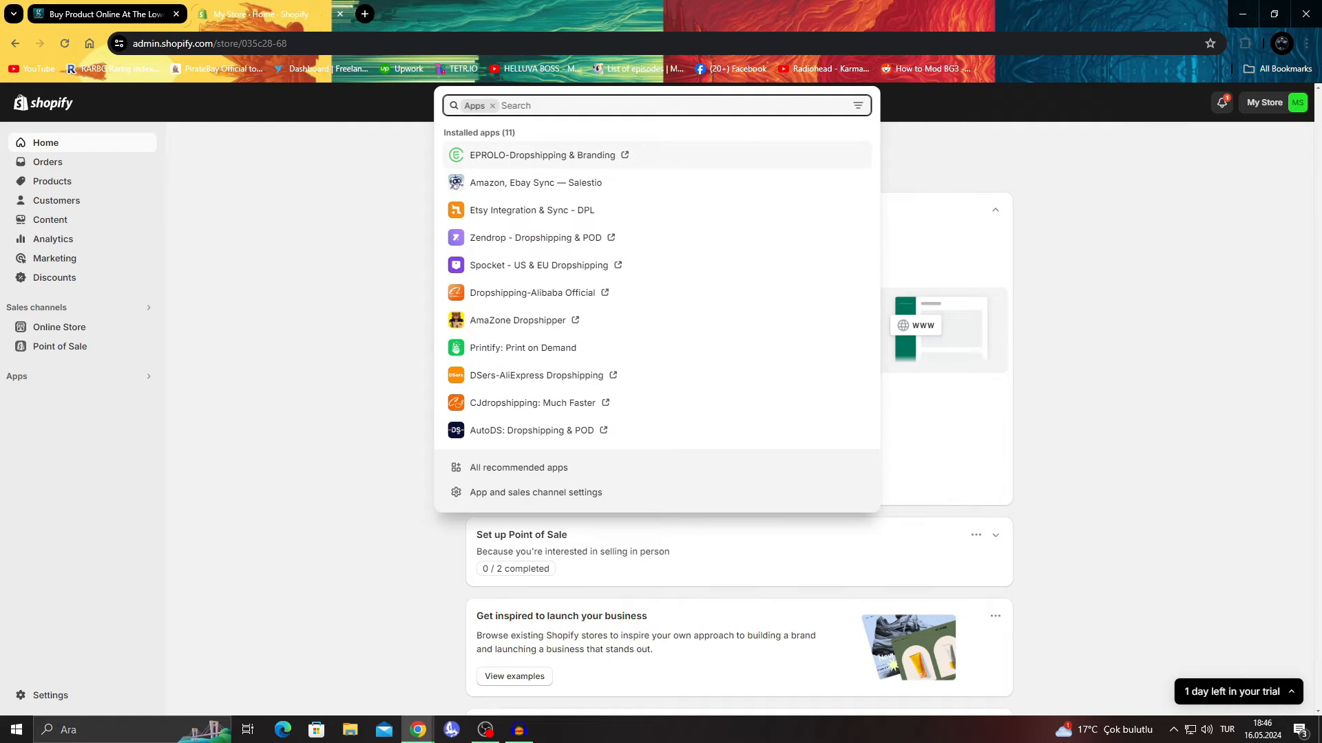
text(gi)
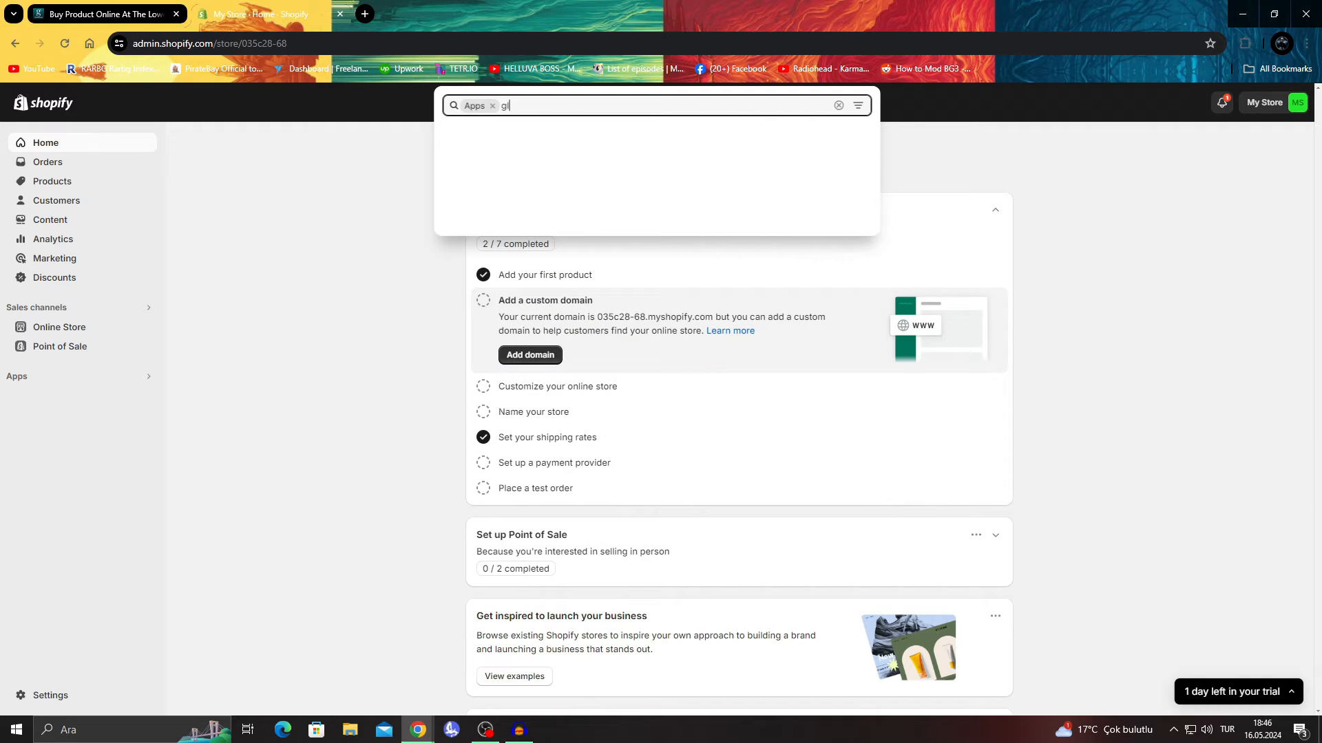
text(owroad)
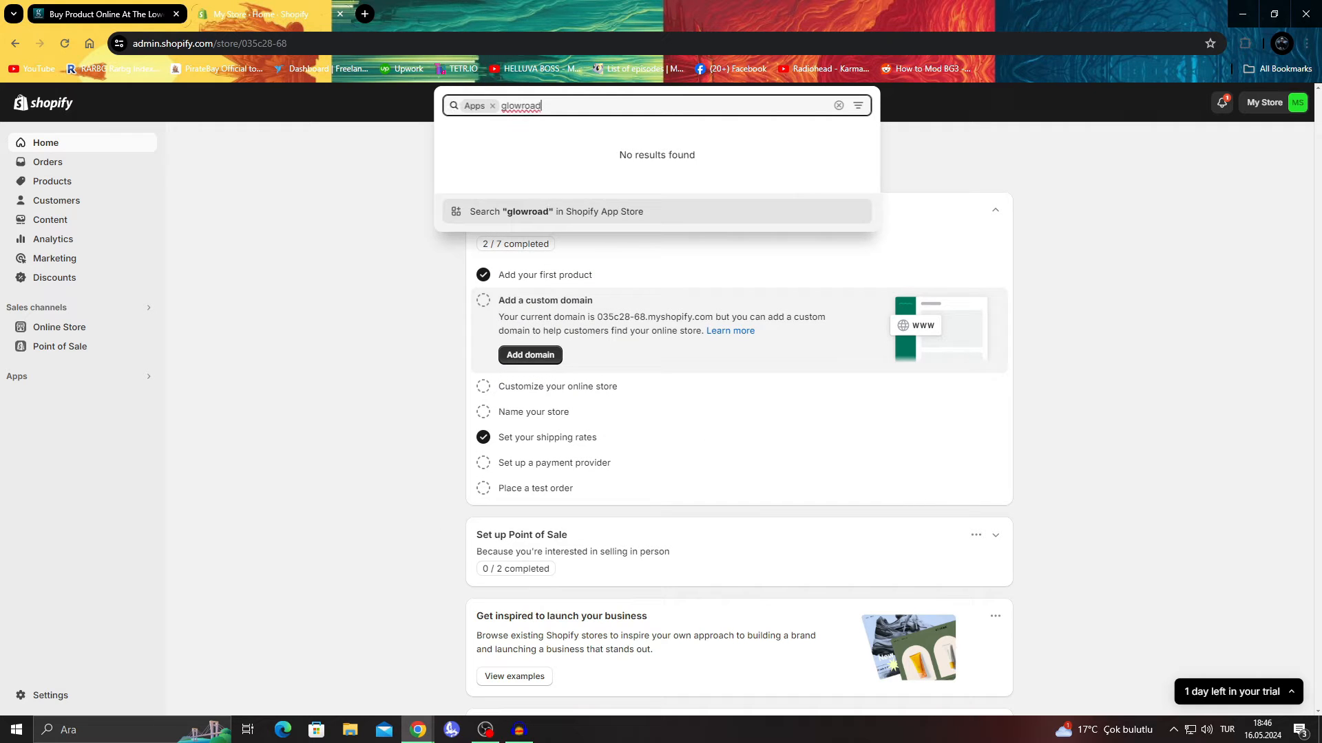
click(555, 212)
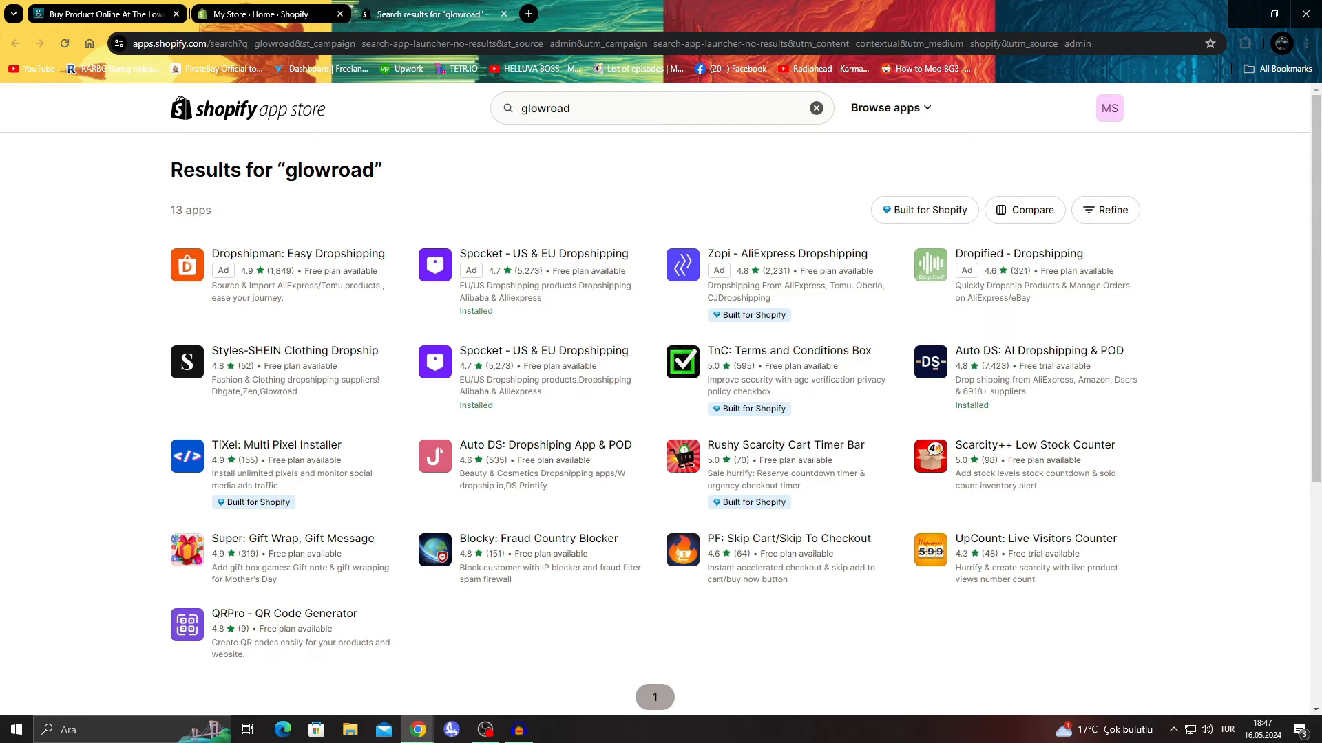
Google 'glowroad shopify app' in a new tab and scan the third-party integration results.
click(528, 14)
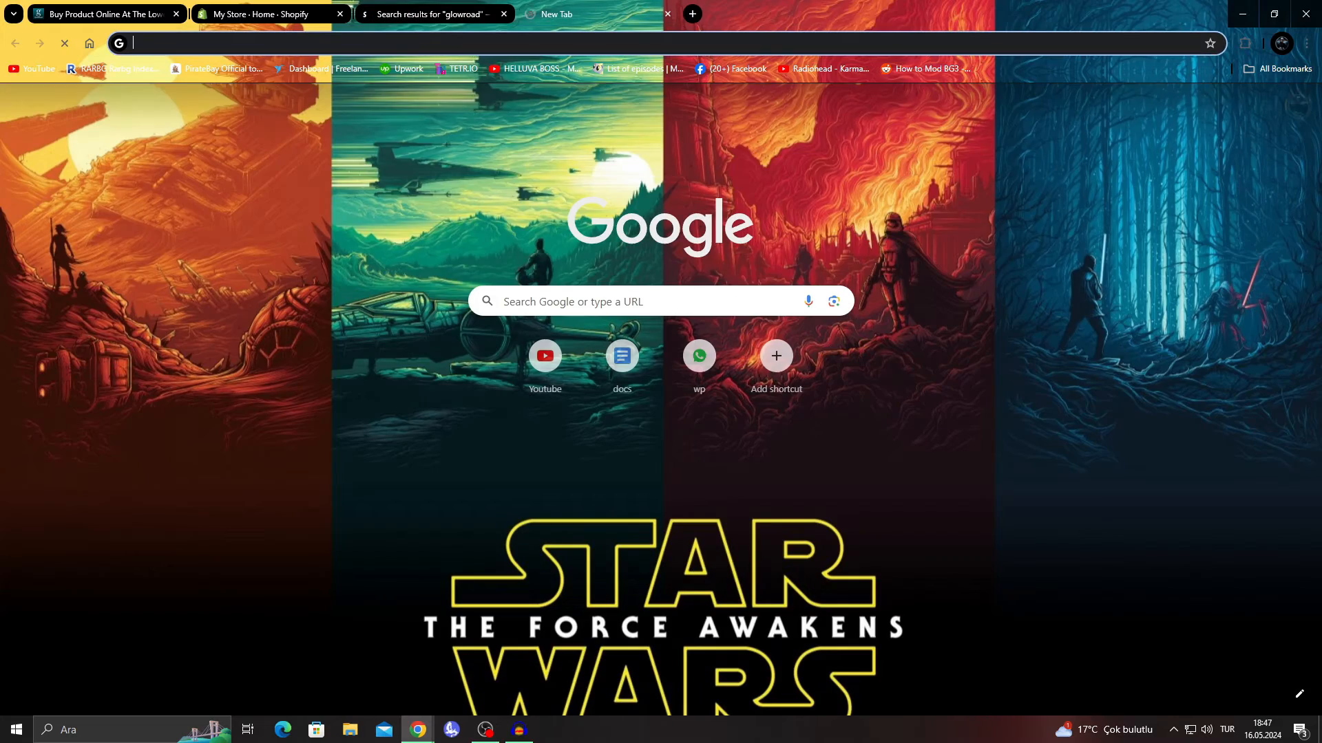
text(glowroad)
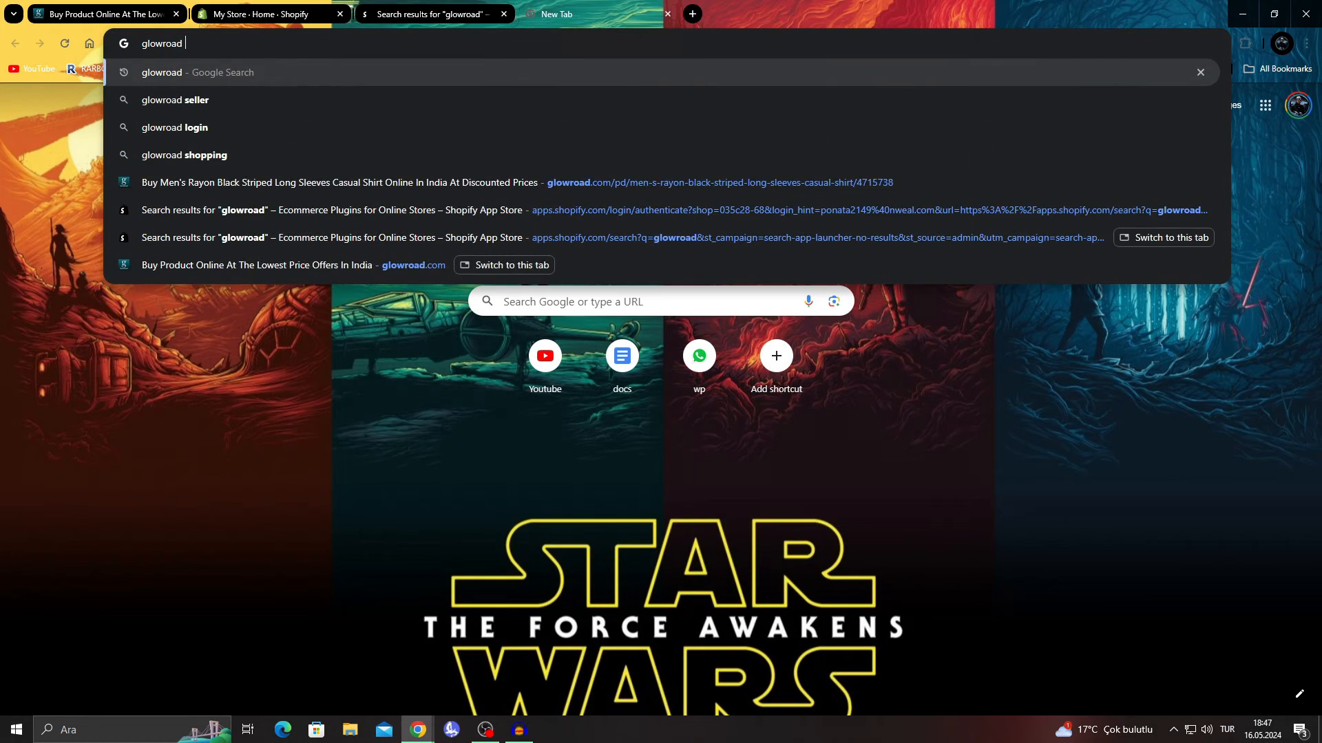
text(shpify)
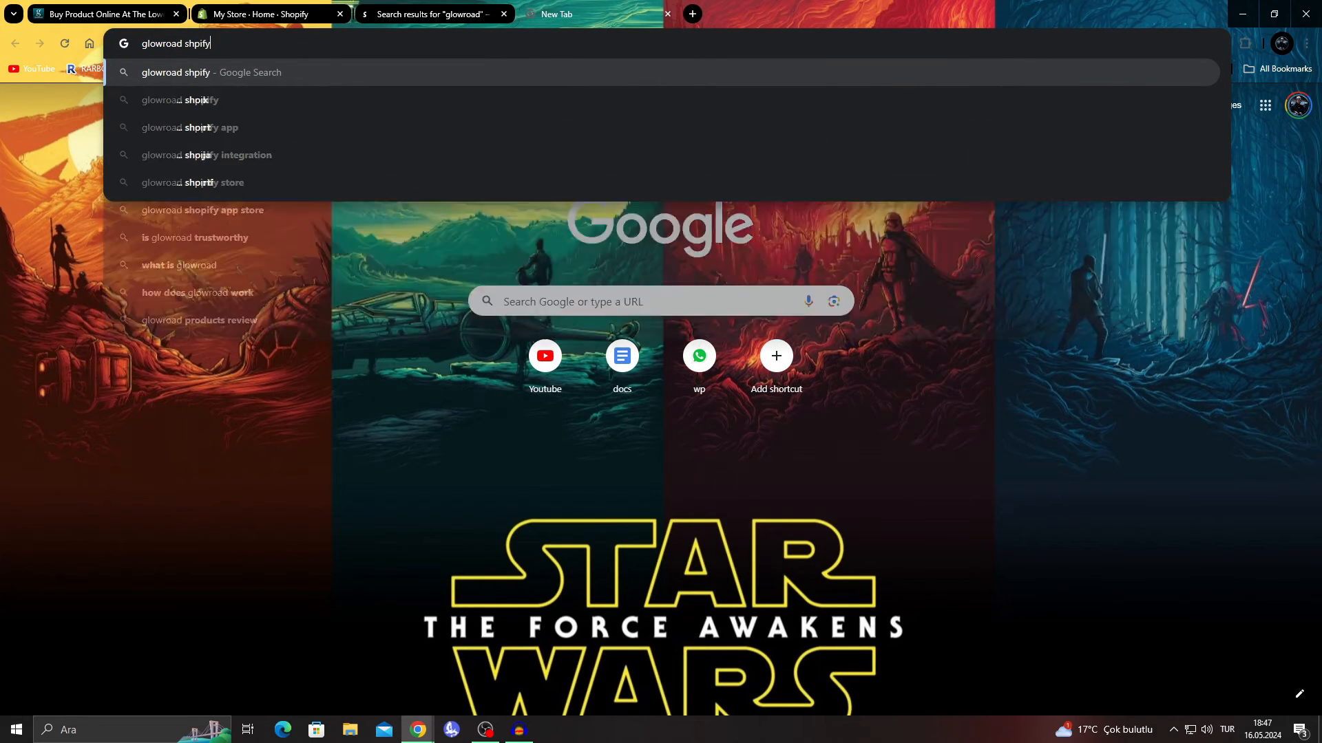
click(198, 127)
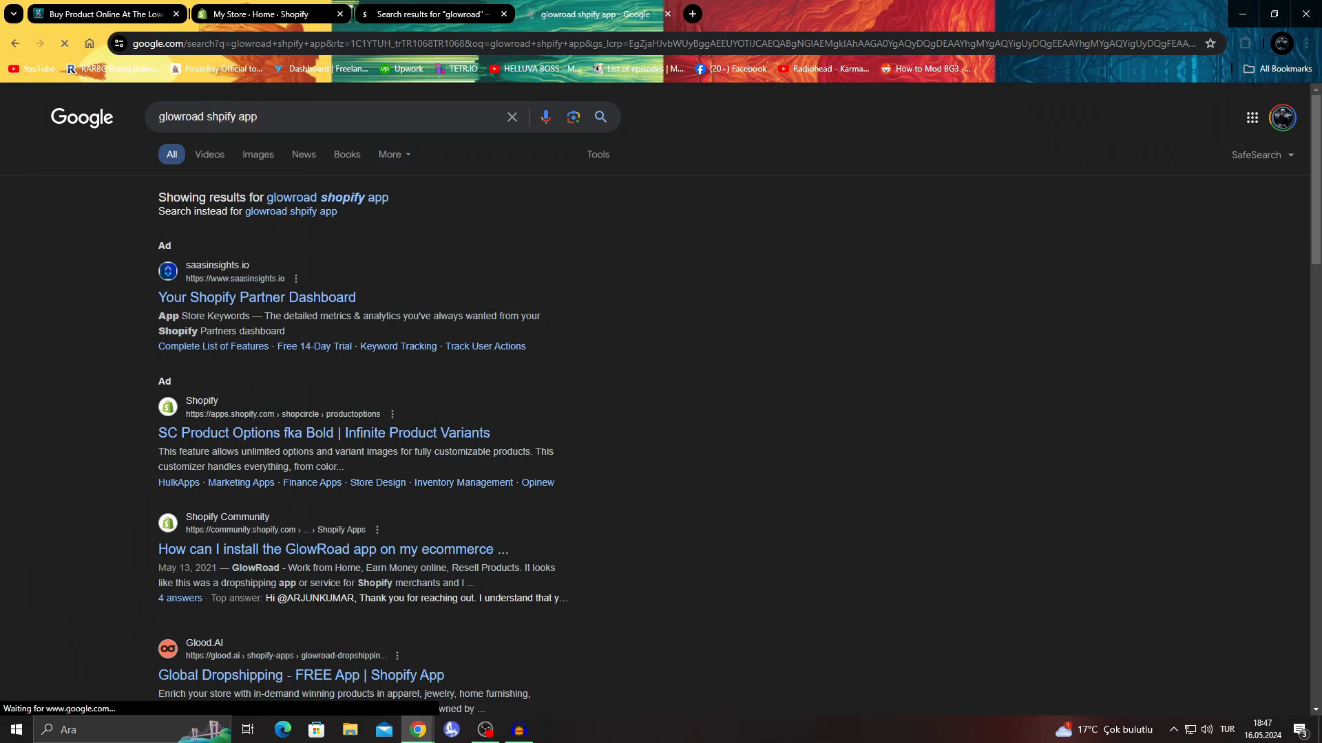
scroll(down, 3)
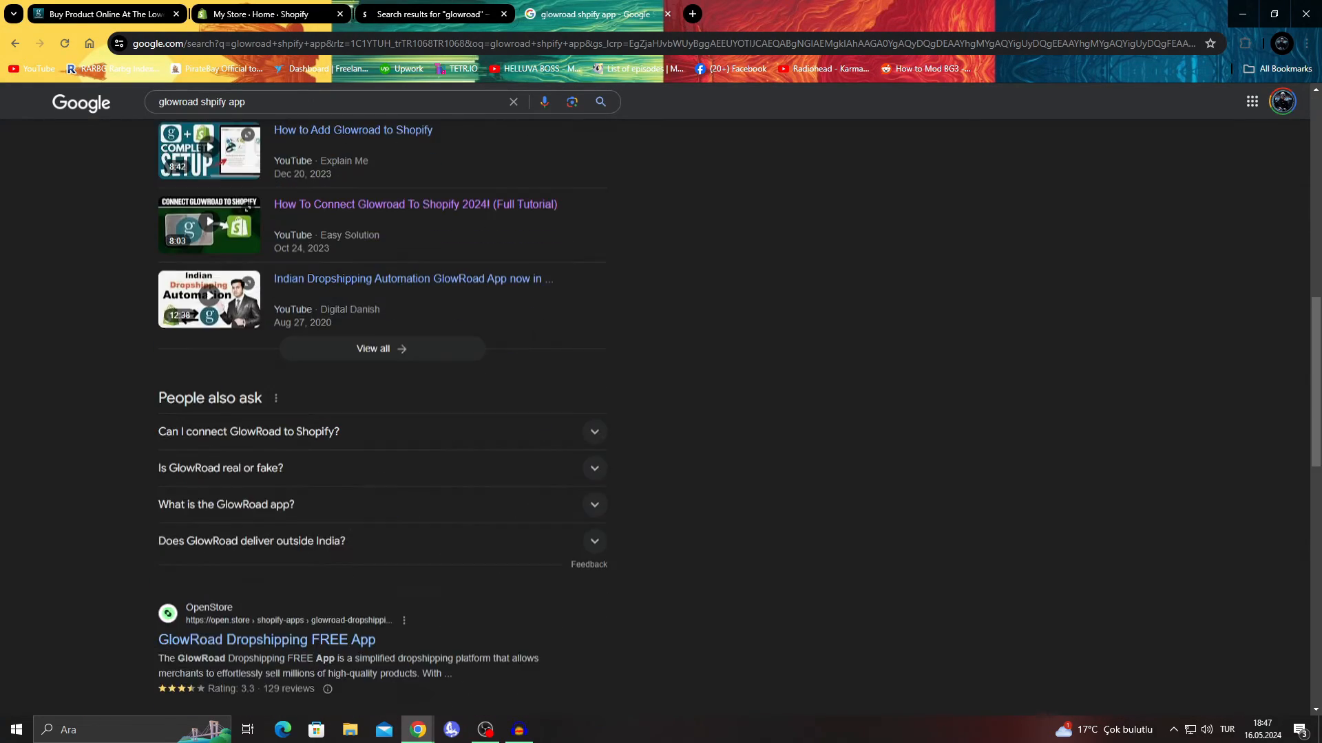
scroll(down, 3)
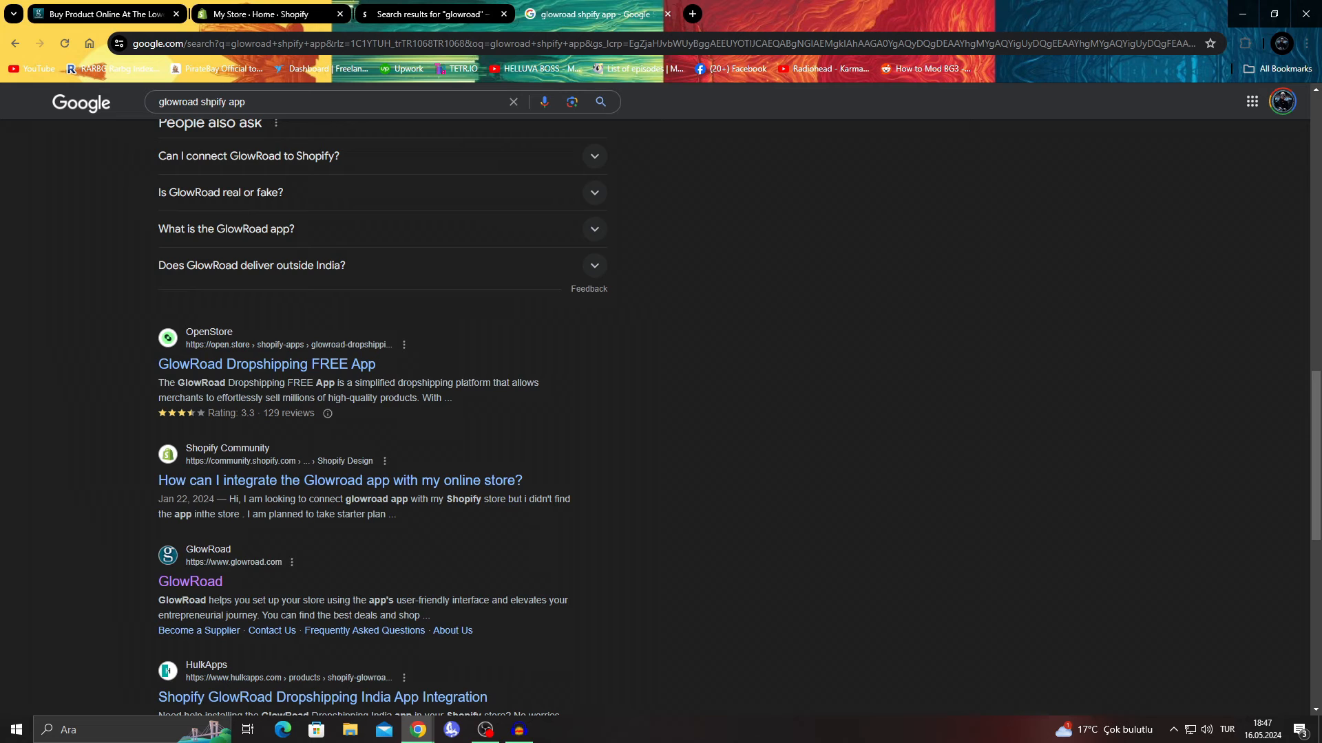
scroll(down, 3)
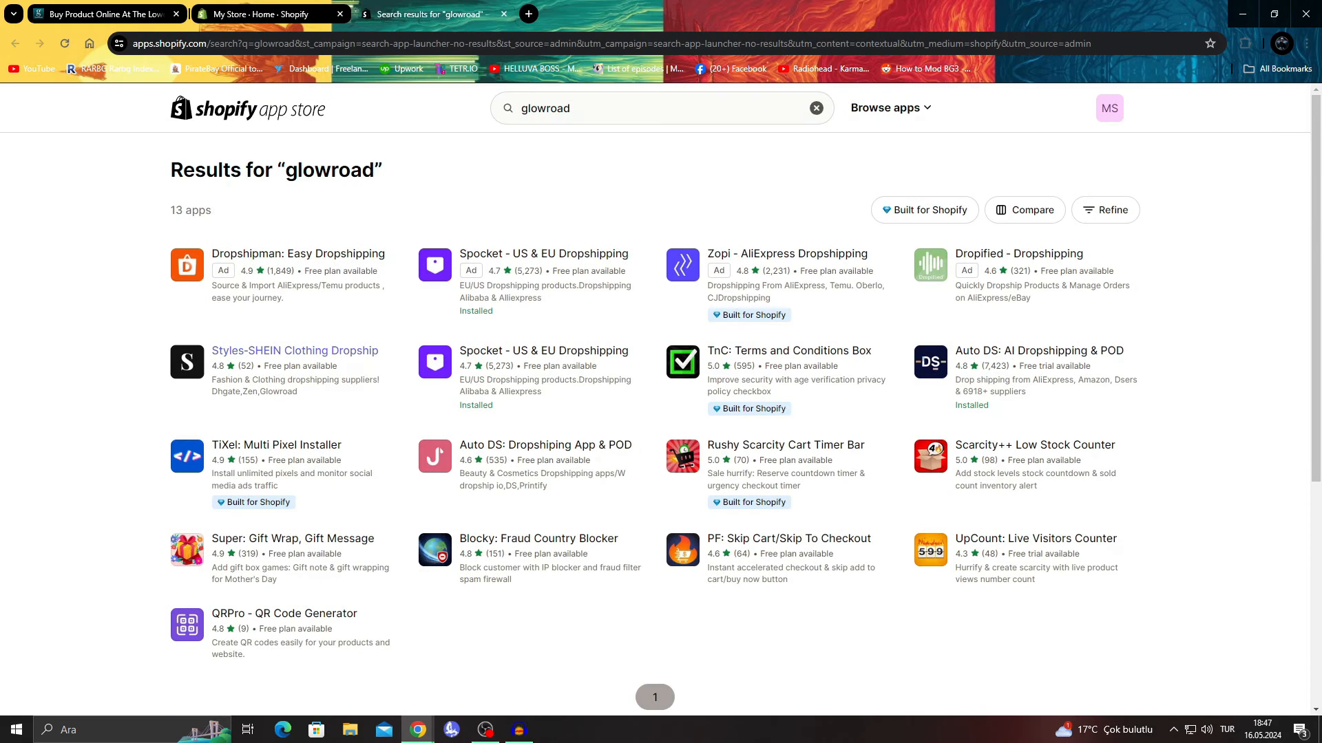
Read down the Styles-SHEIN Clothing Dropship app's details page.
click(294, 351)
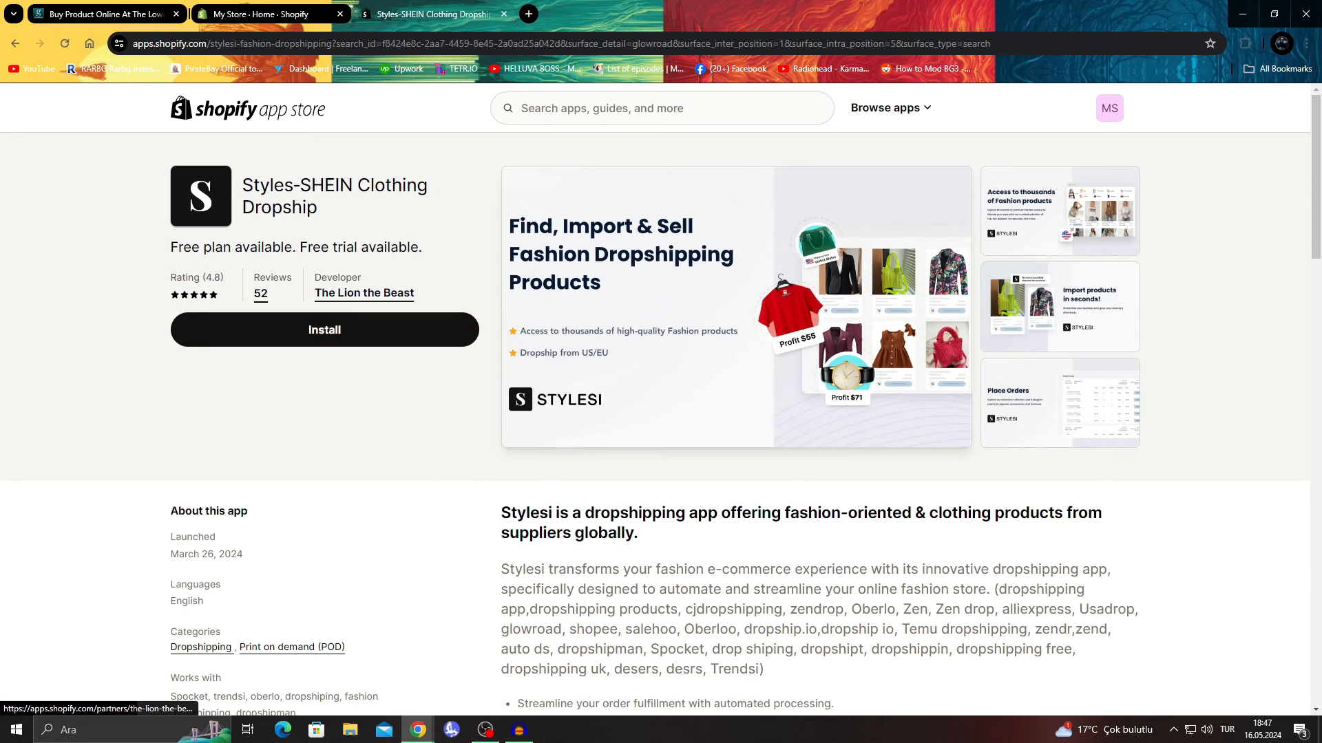
scroll(down, 3)
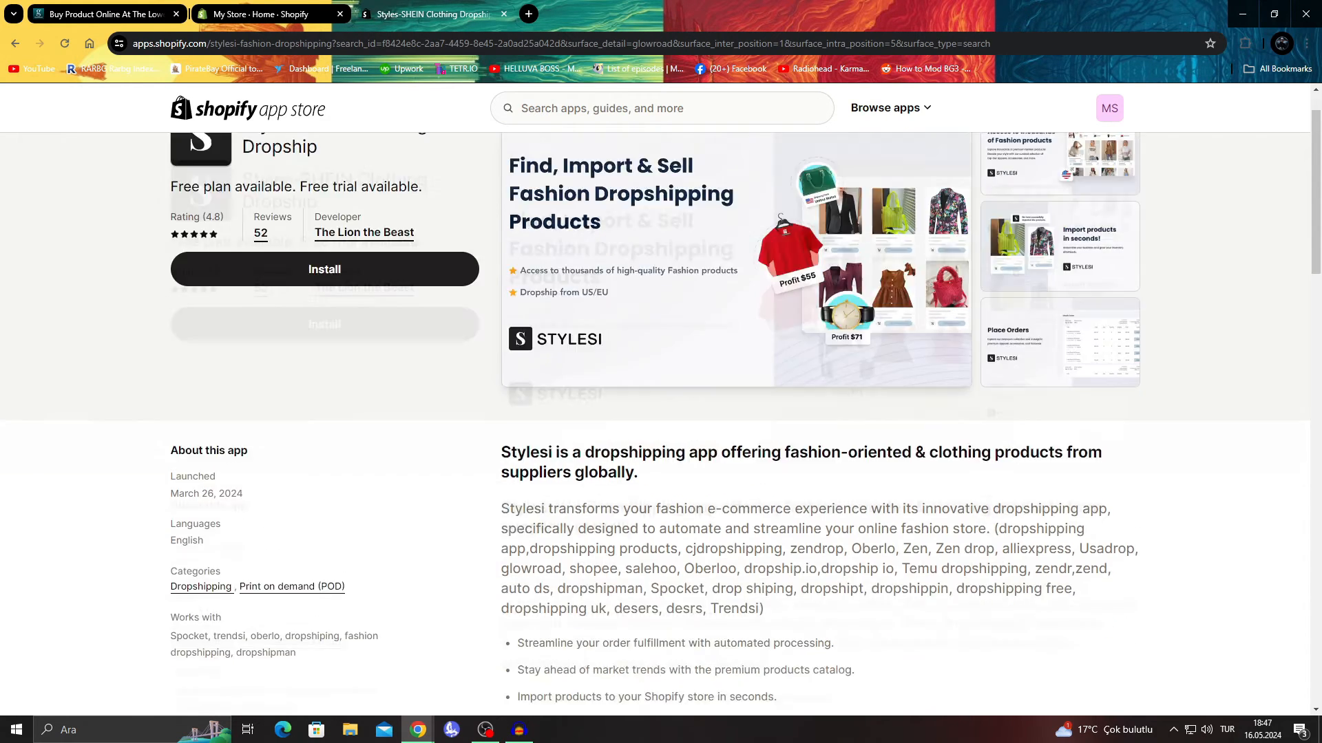
scroll(down, 3)
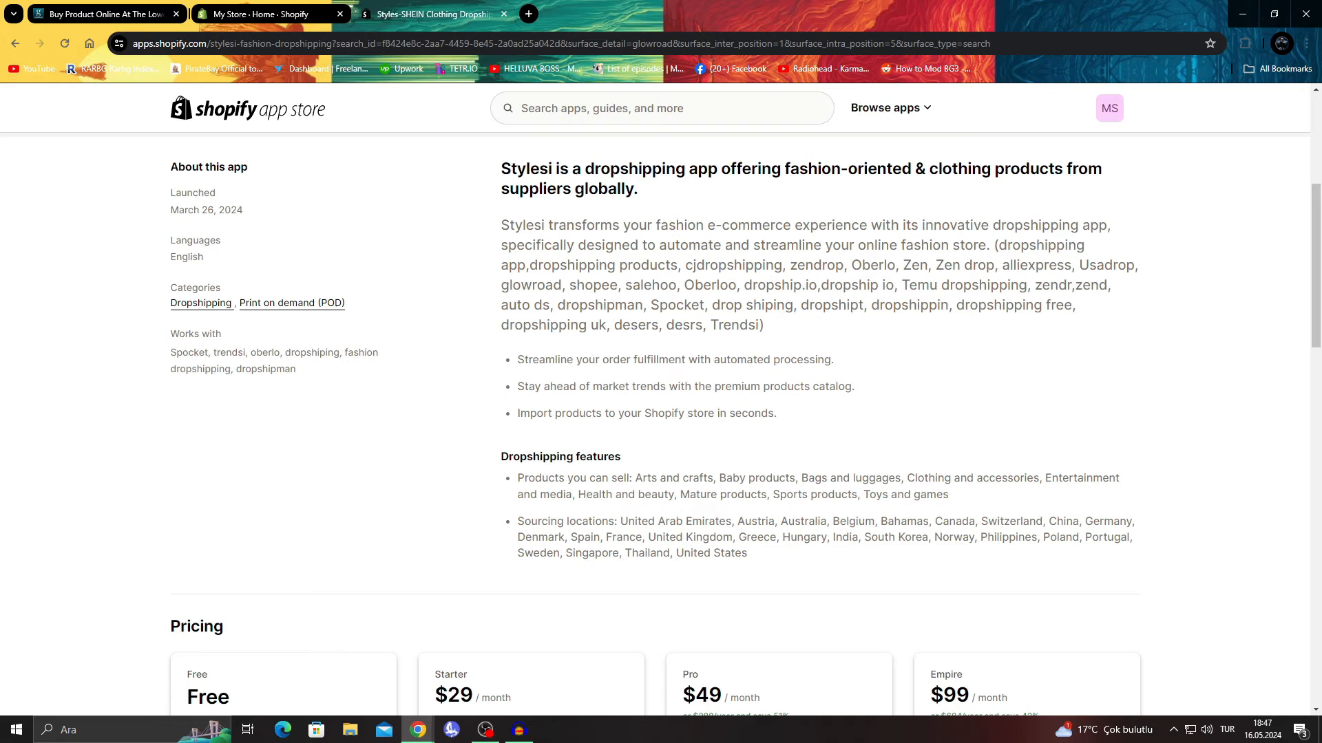
scroll(down, 3)
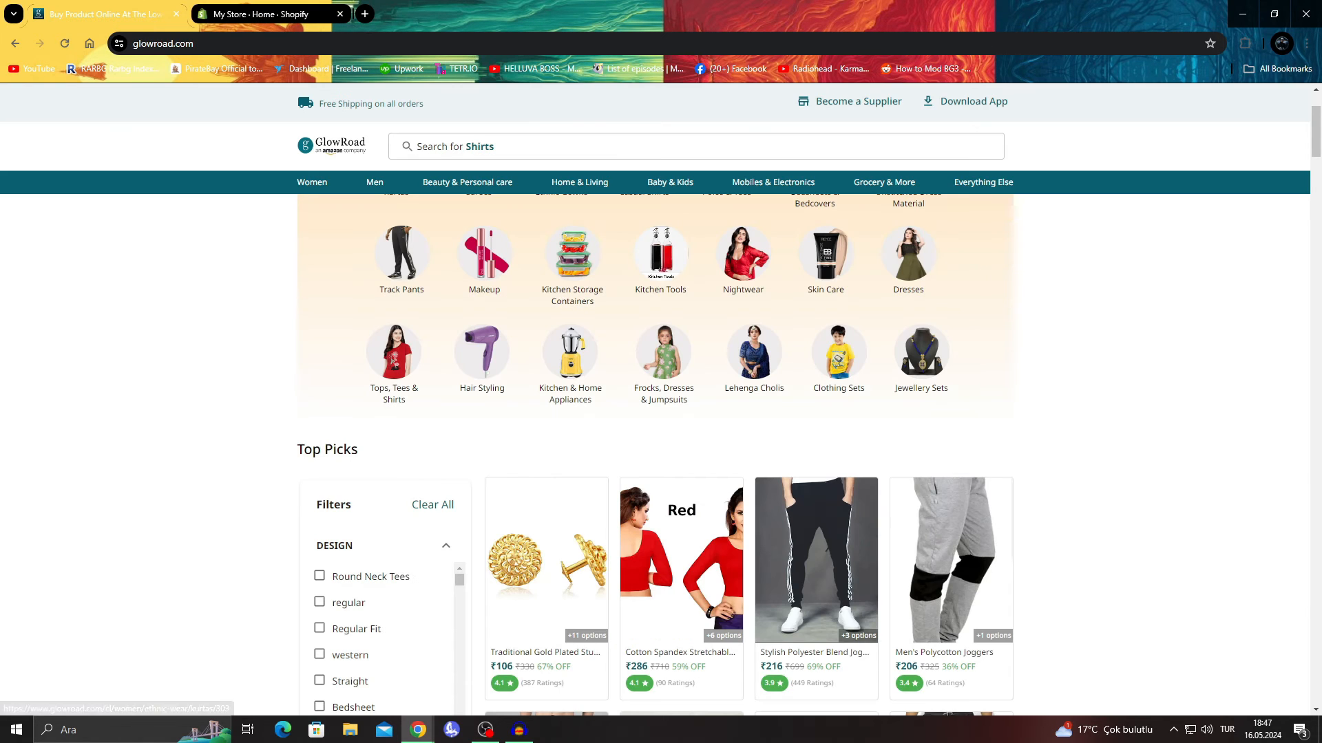
Save the black striped long-sleeve shirt's GlowRoad image to the Desktop and go to Shopify admin.
scroll(down, 3)
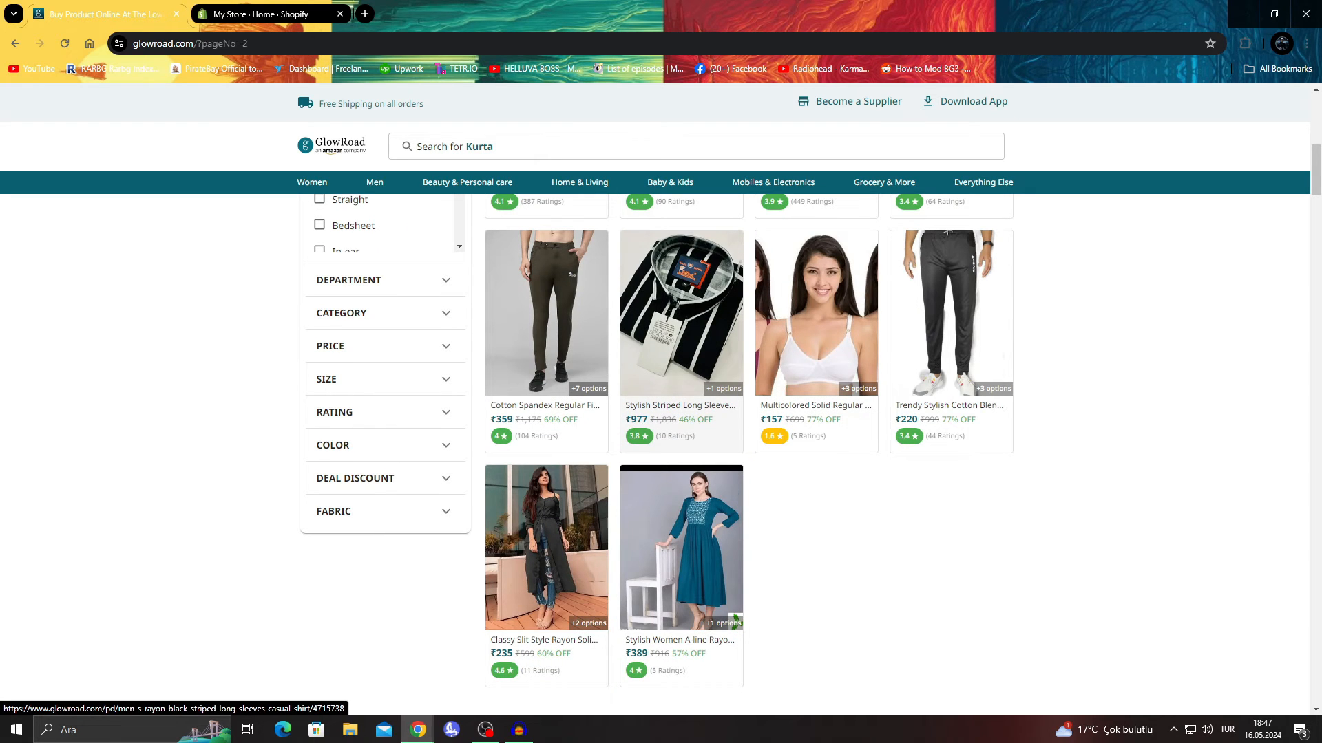
click(680, 313)
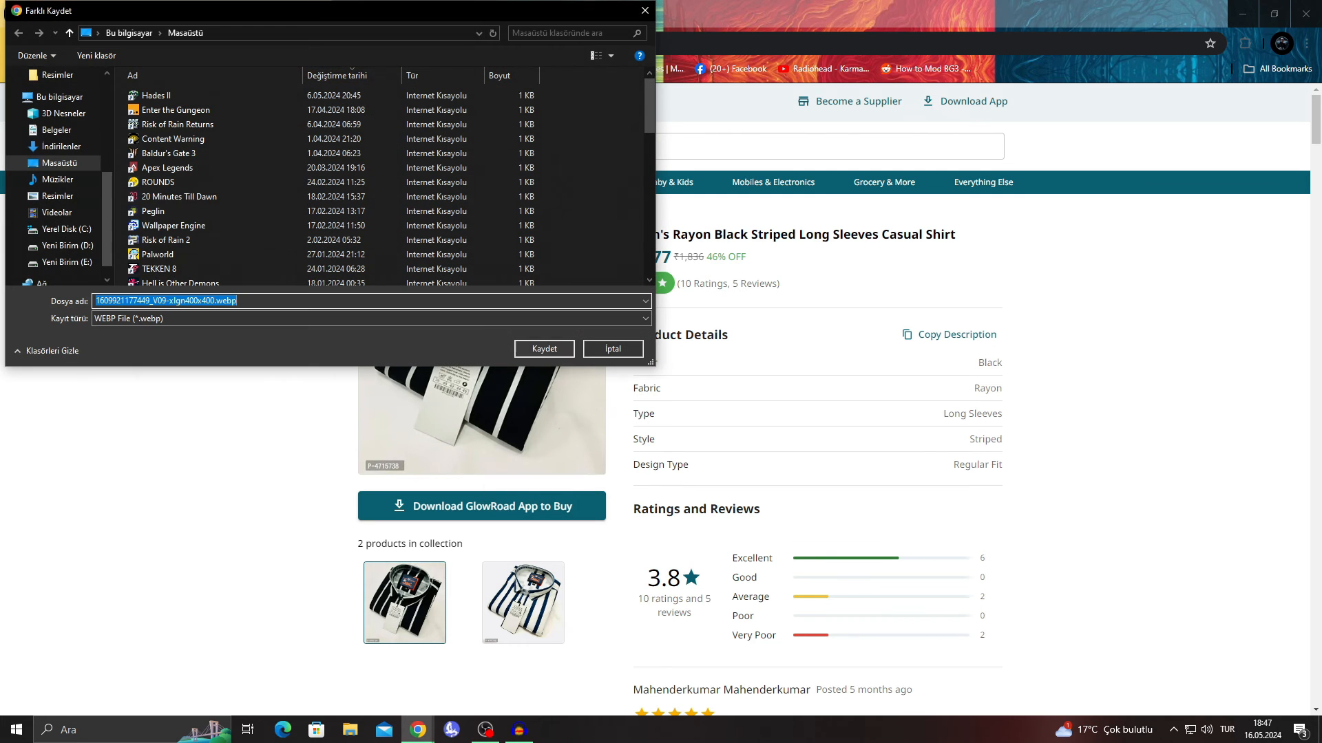
click(544, 348)
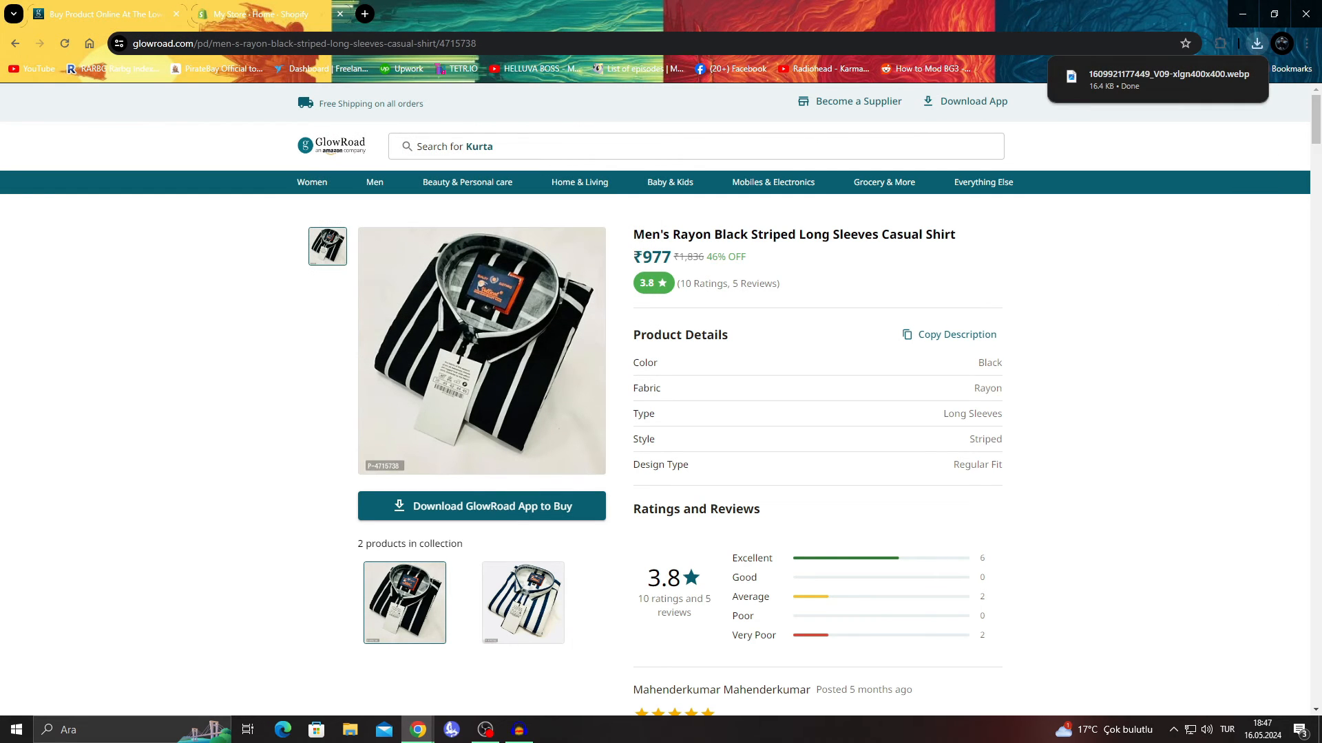
click(257, 13)
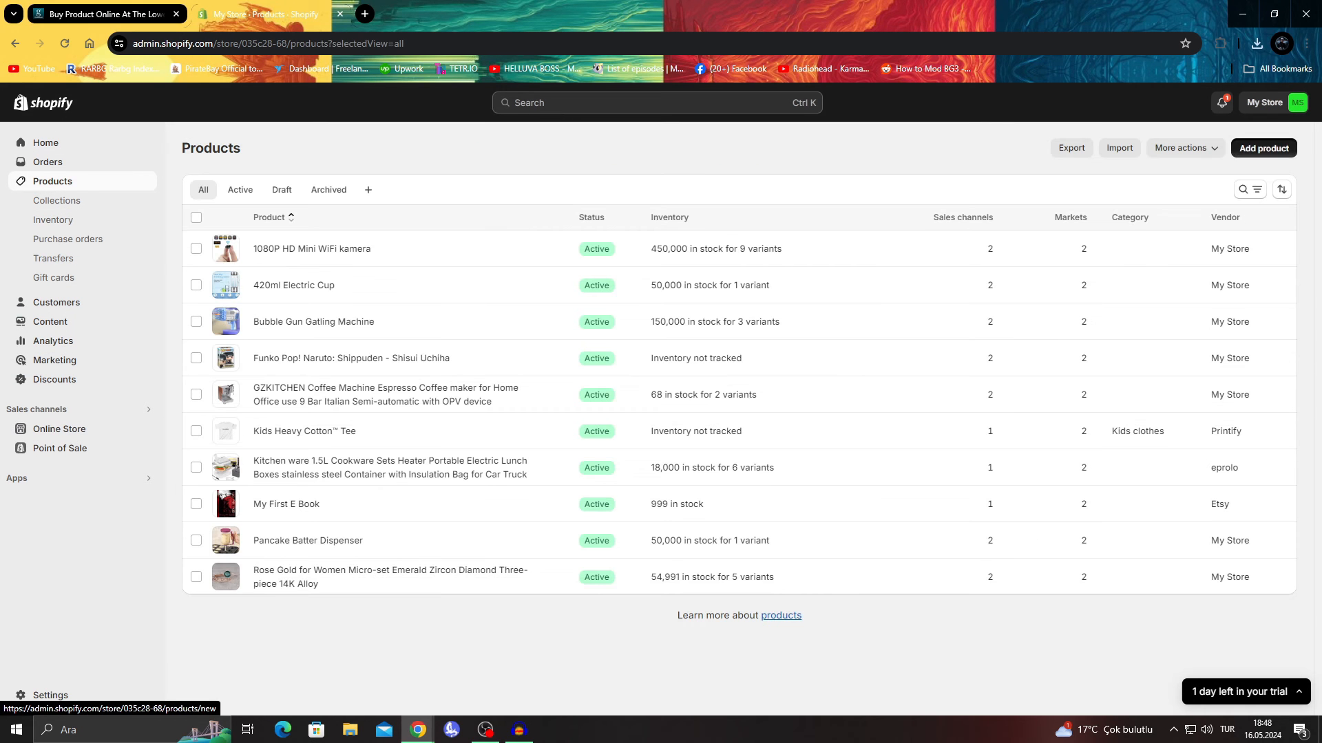
Add a new product and upload the downloaded .webp shirt photo as its media.
click(1262, 147)
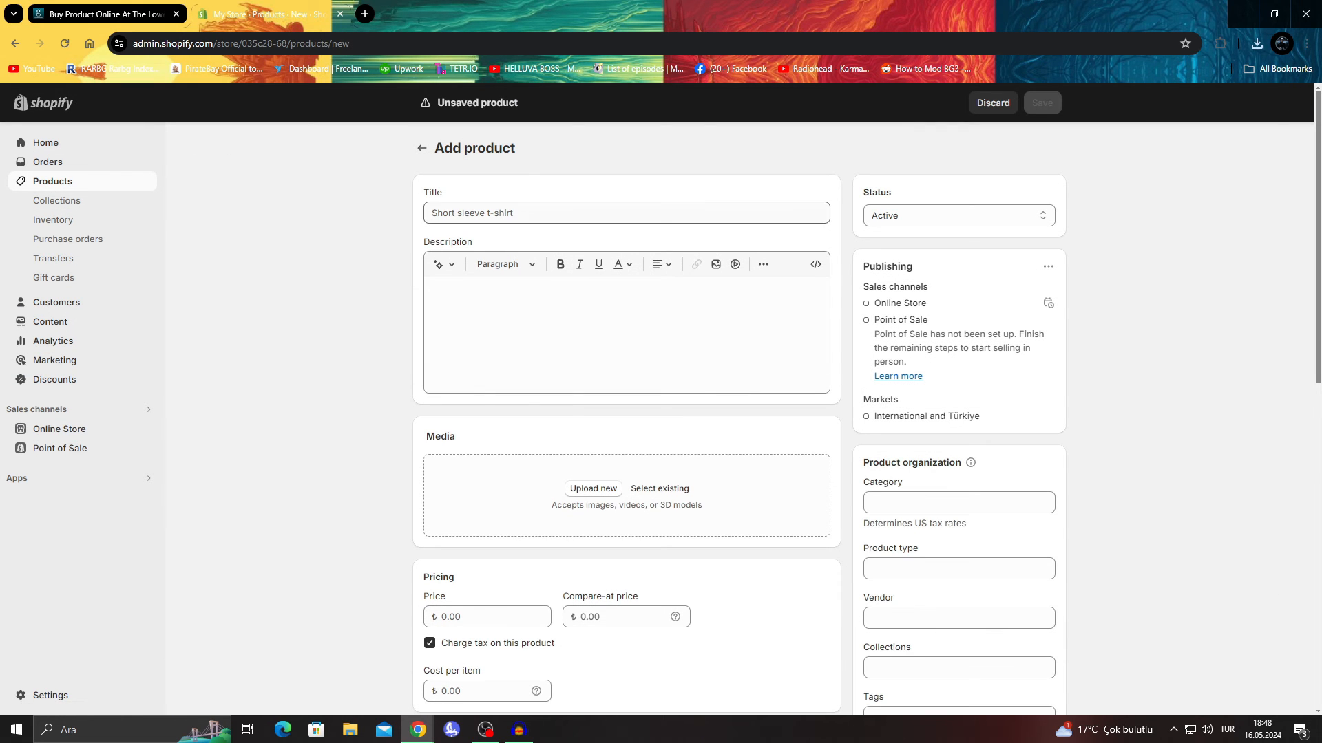
scroll(down, 3)
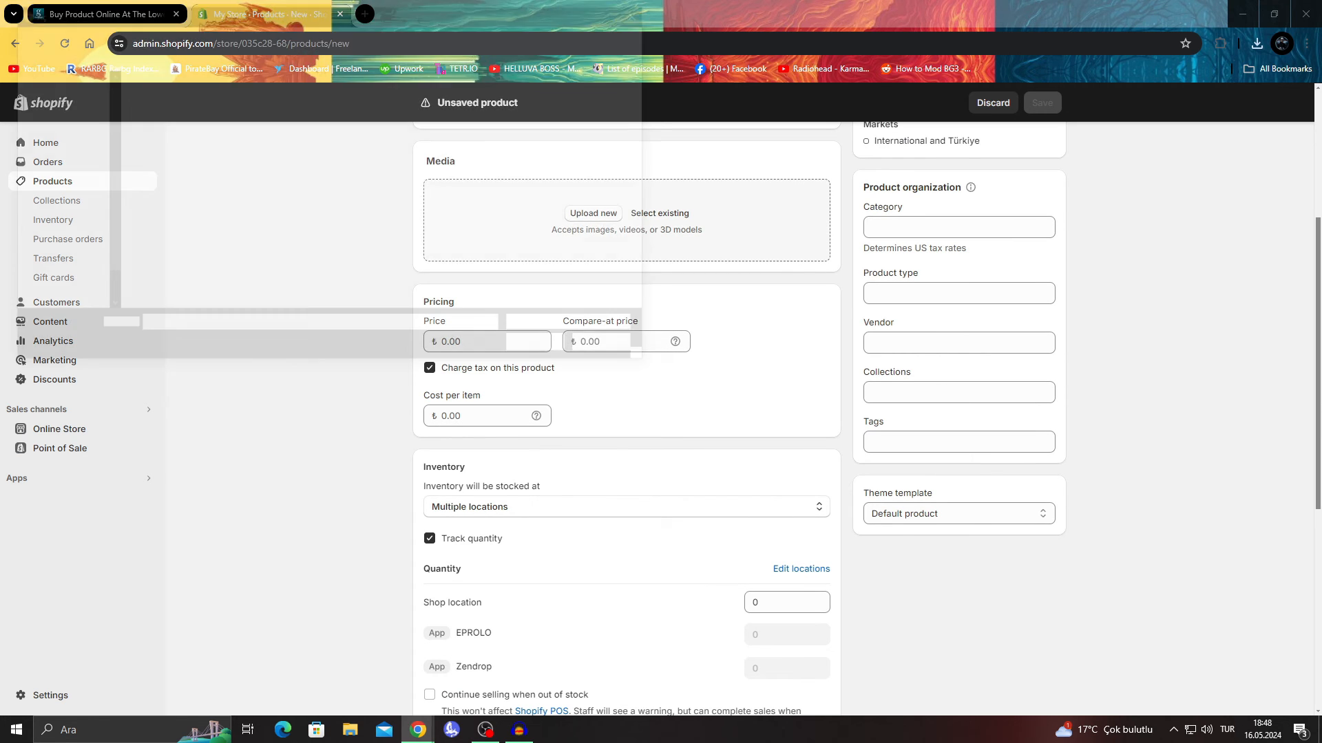
click(592, 212)
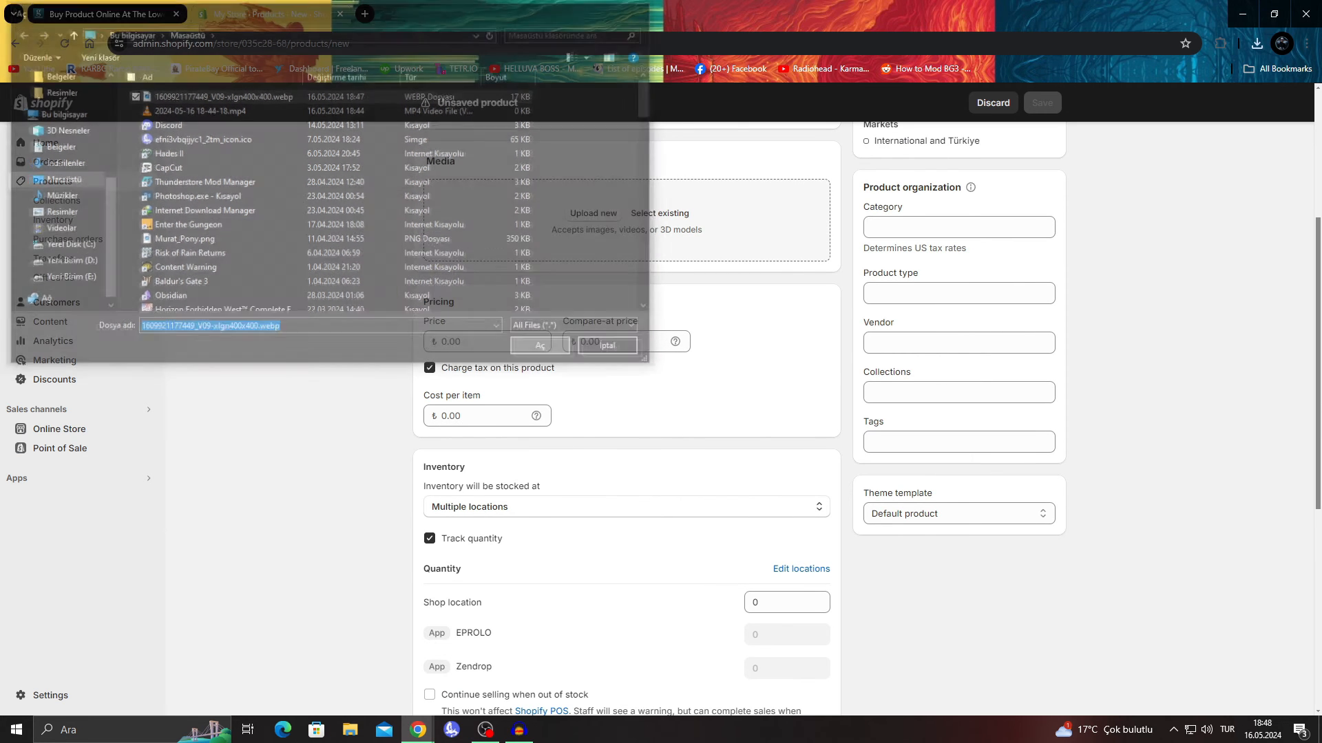
click(538, 344)
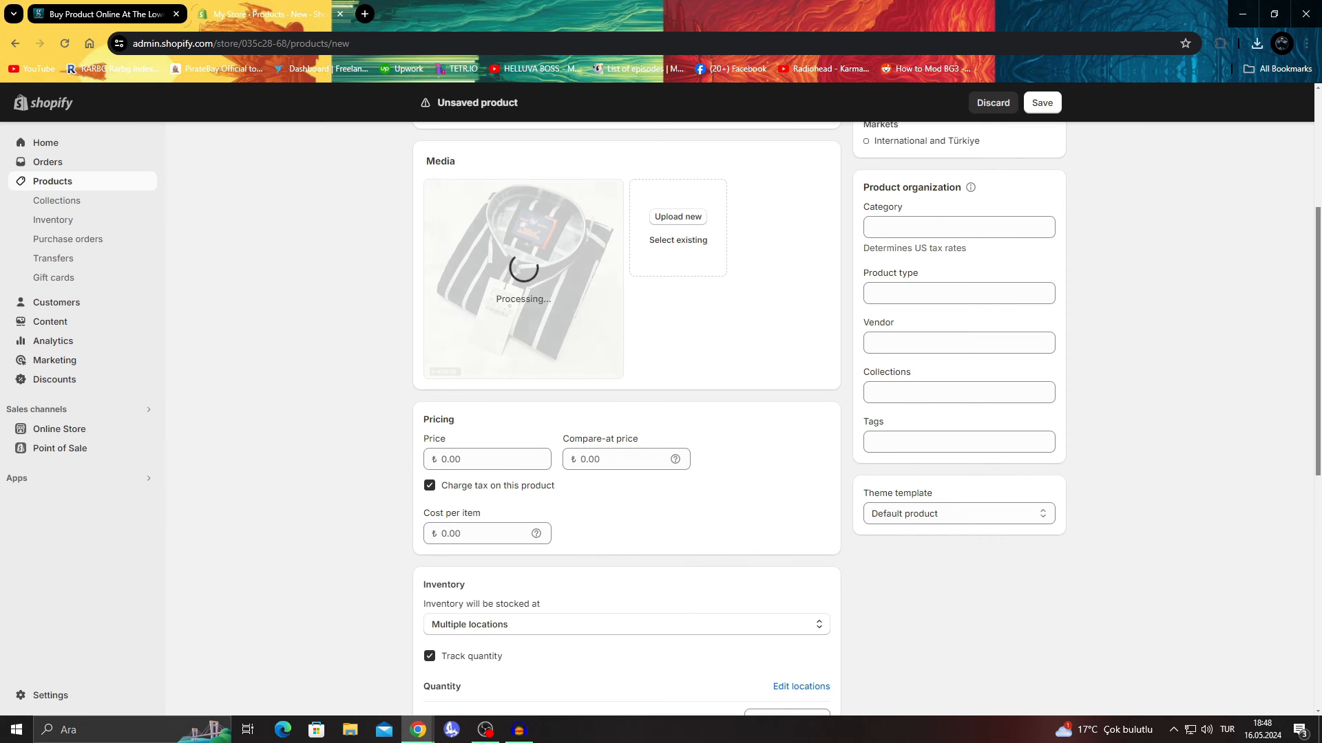
Title it 'Men's Rayon Black Striped Long Sleeves Casual Shirt' and return to GlowRoad.
click(262, 14)
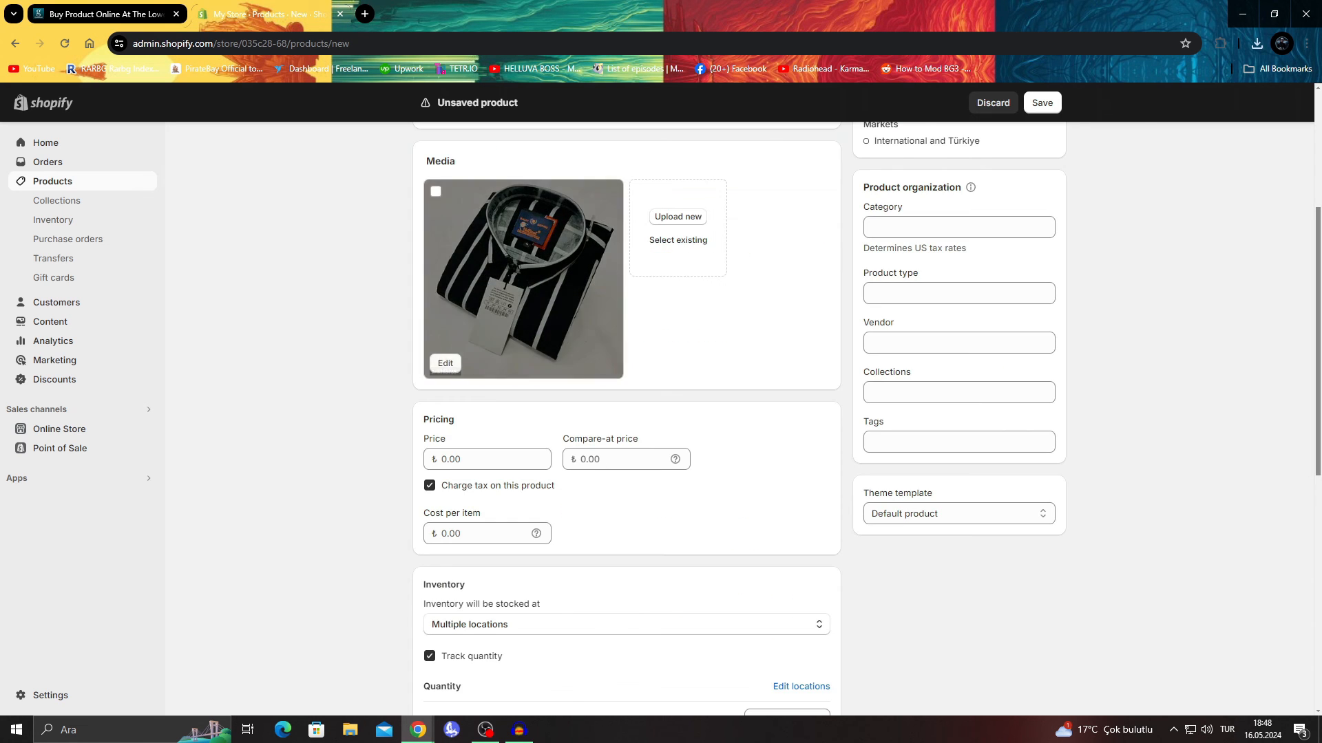
scroll(up, 3)
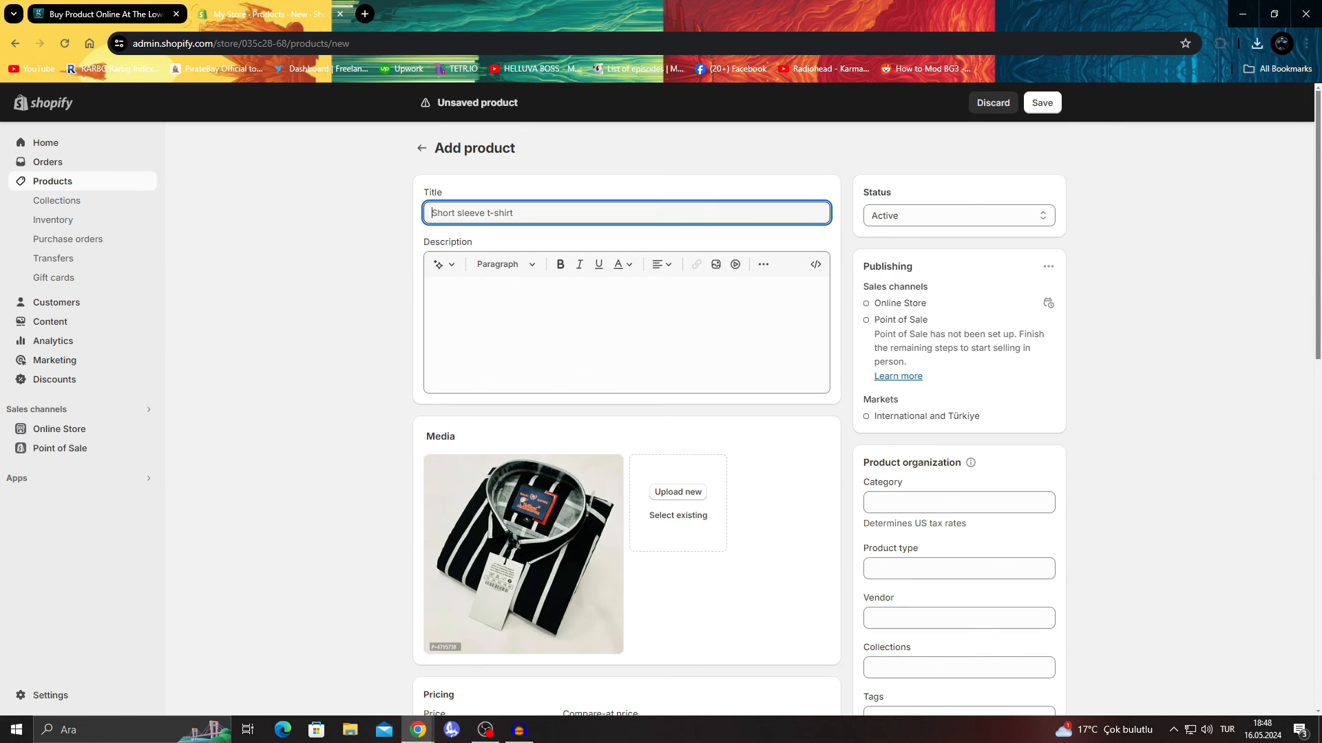
text(Men's Rayon Black Striped Long Sleeves Casual Shirt)
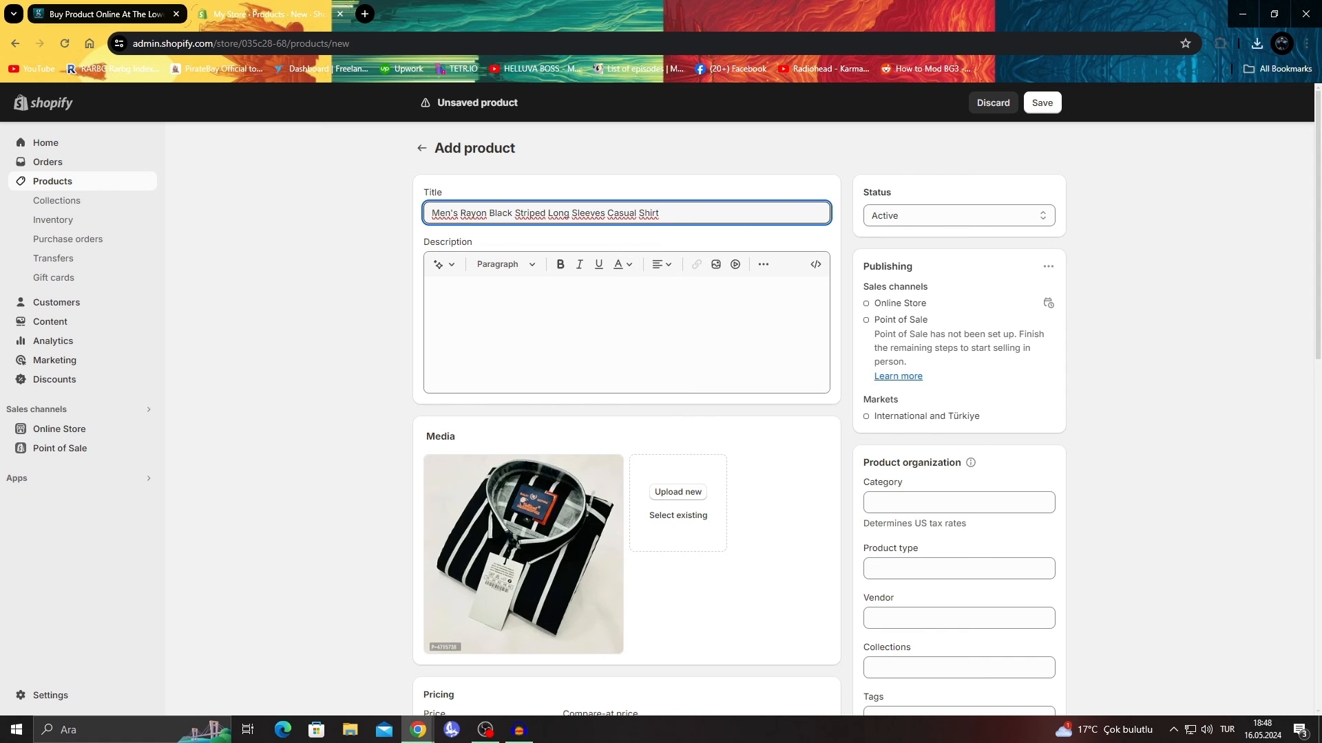
click(262, 14)
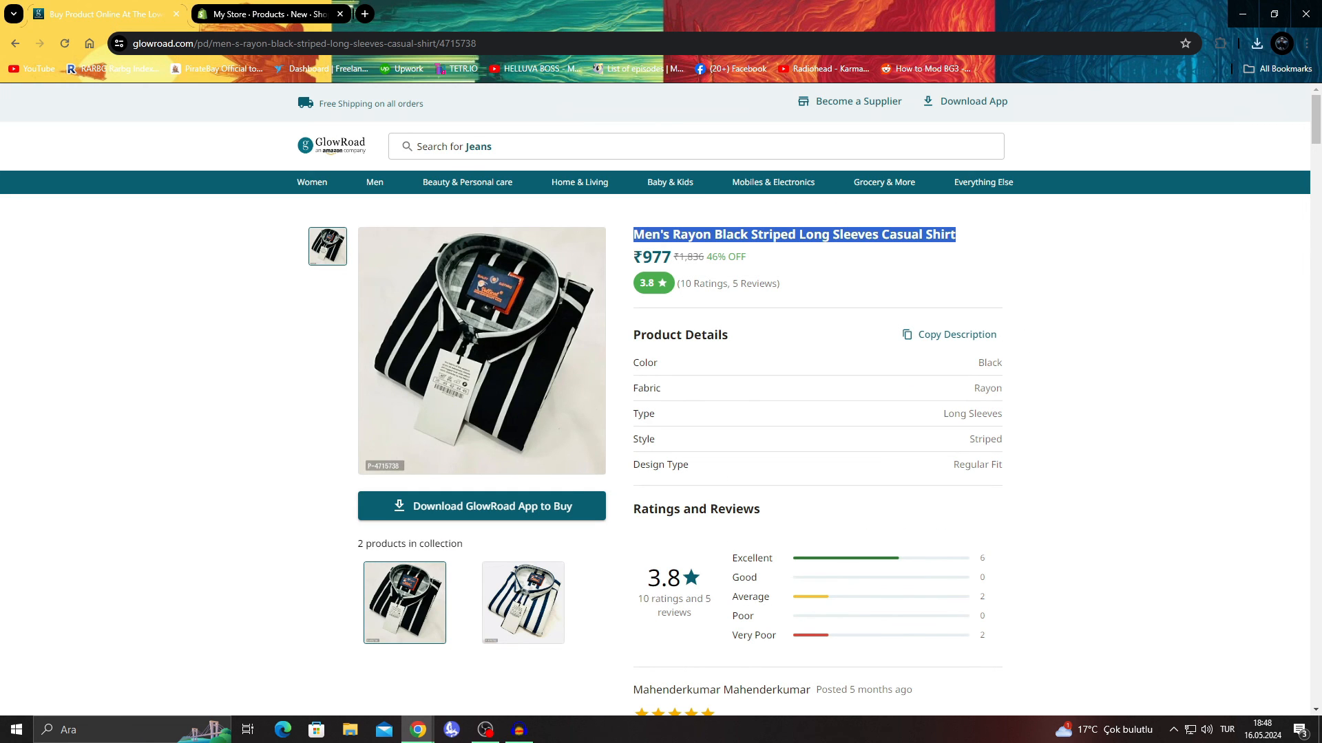